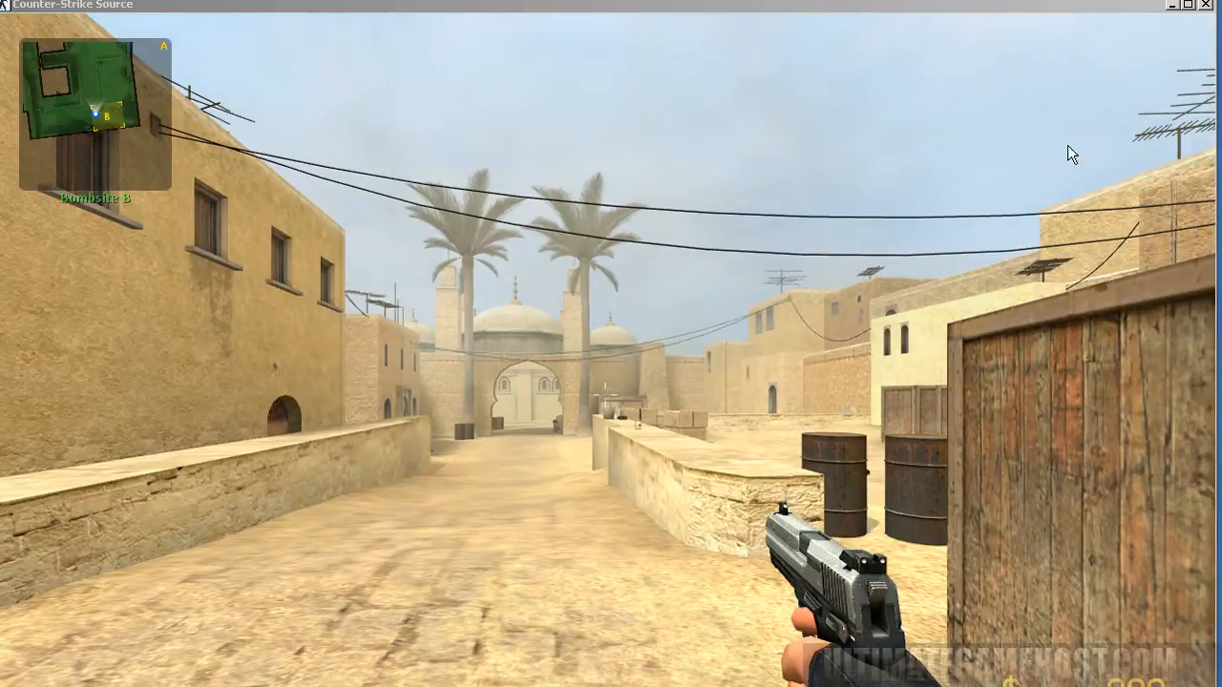
{"action": "mouse_move", "coordinate": [611, 401]}
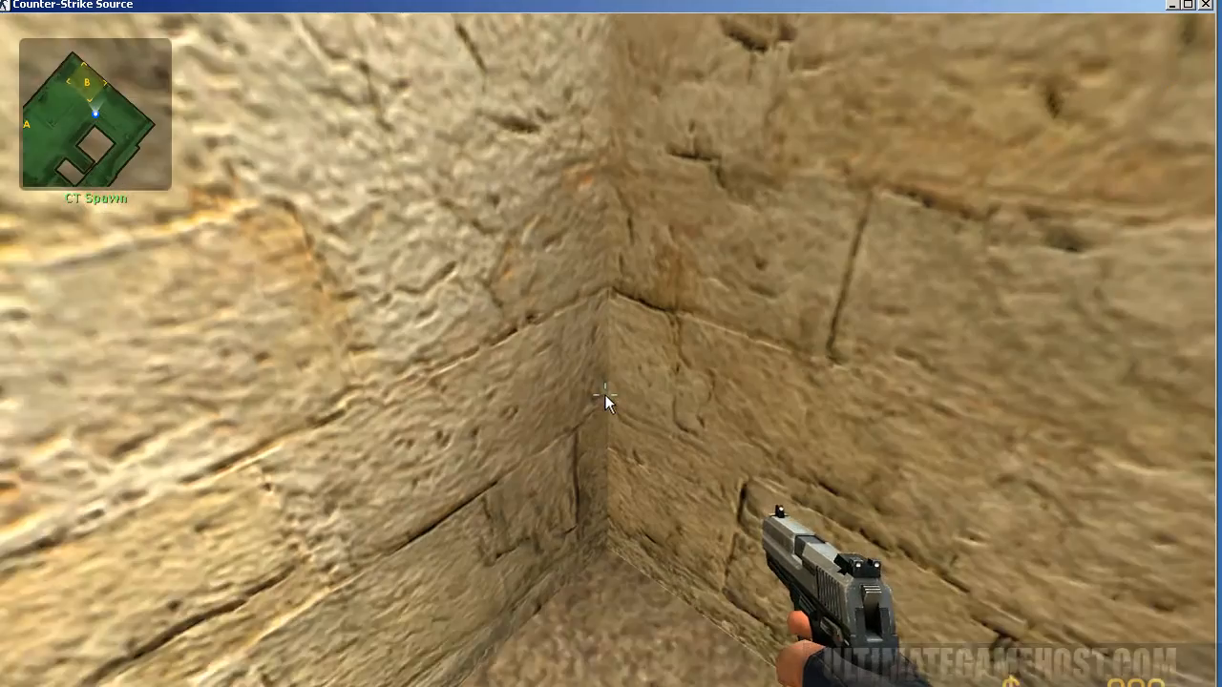
- Enable the developer console via Options > Keyboard > Advanced and confirm with OK
{"action": "key", "text": "Escape"}
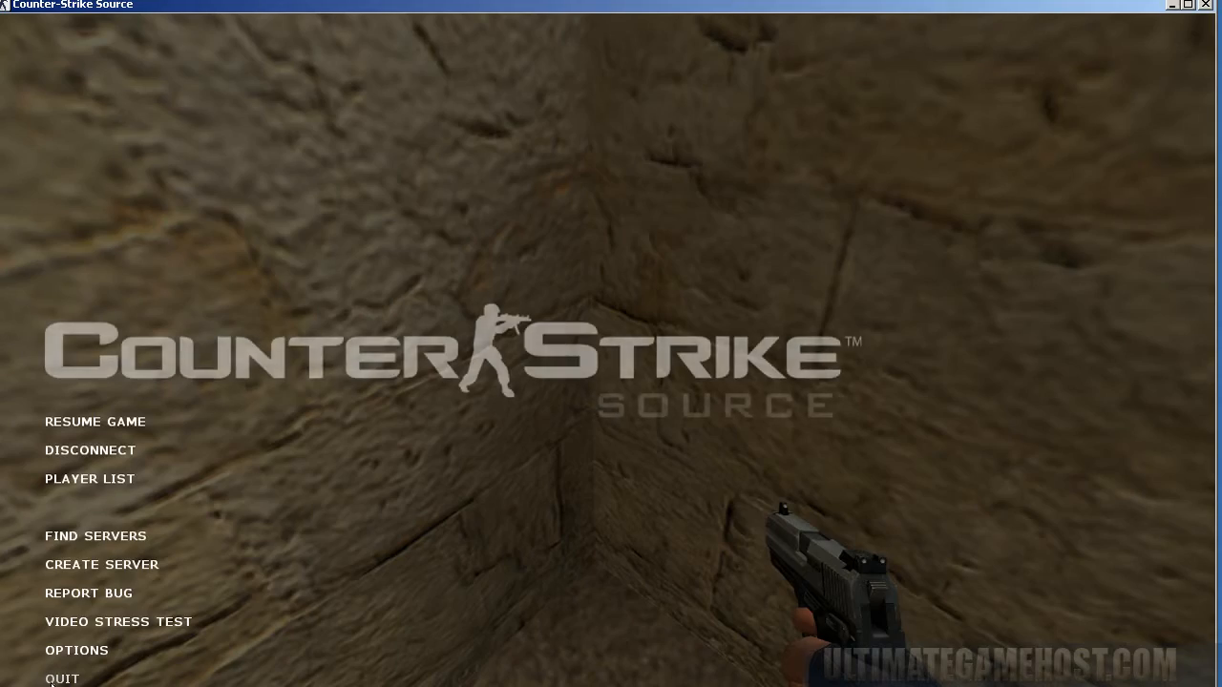
{"action": "left_click", "coordinate": [76, 649]}
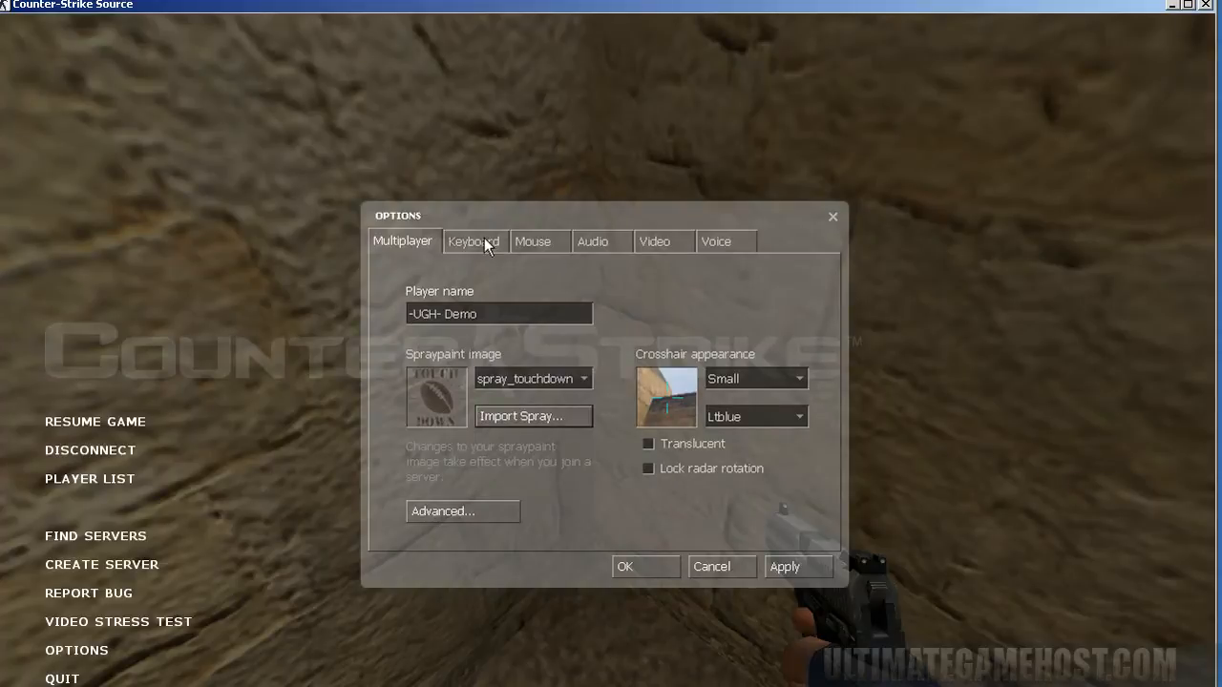
{"action": "left_click", "coordinate": [474, 241]}
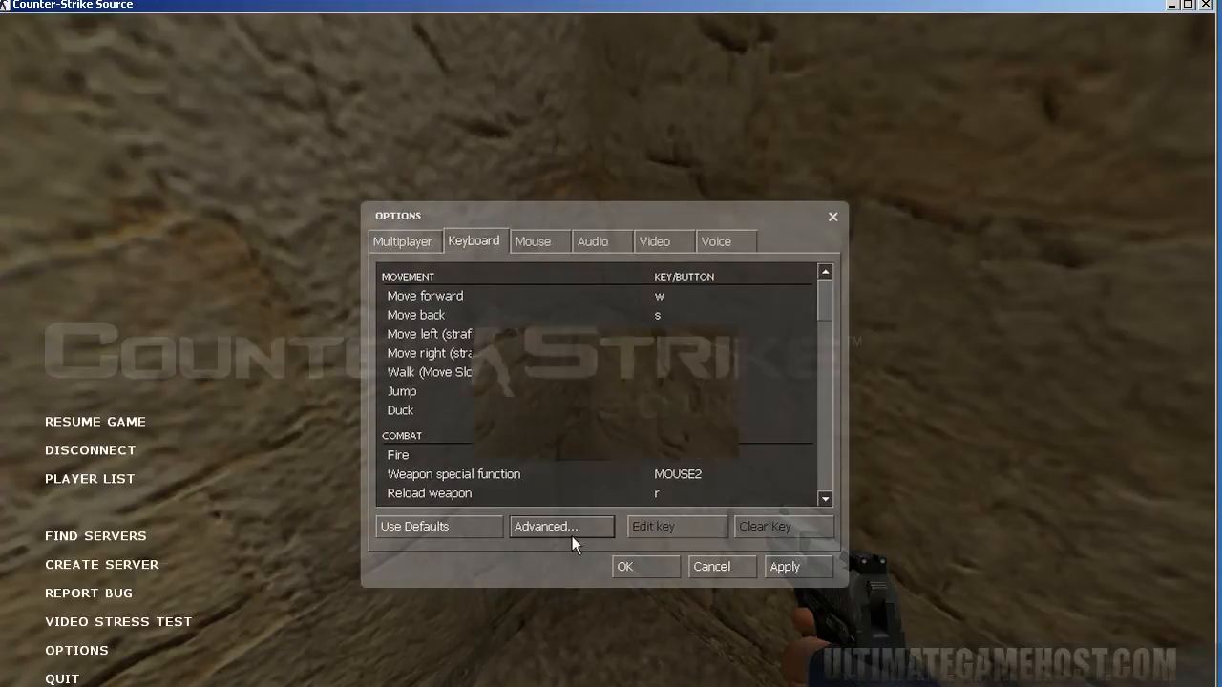
{"action": "left_click", "coordinate": [561, 526]}
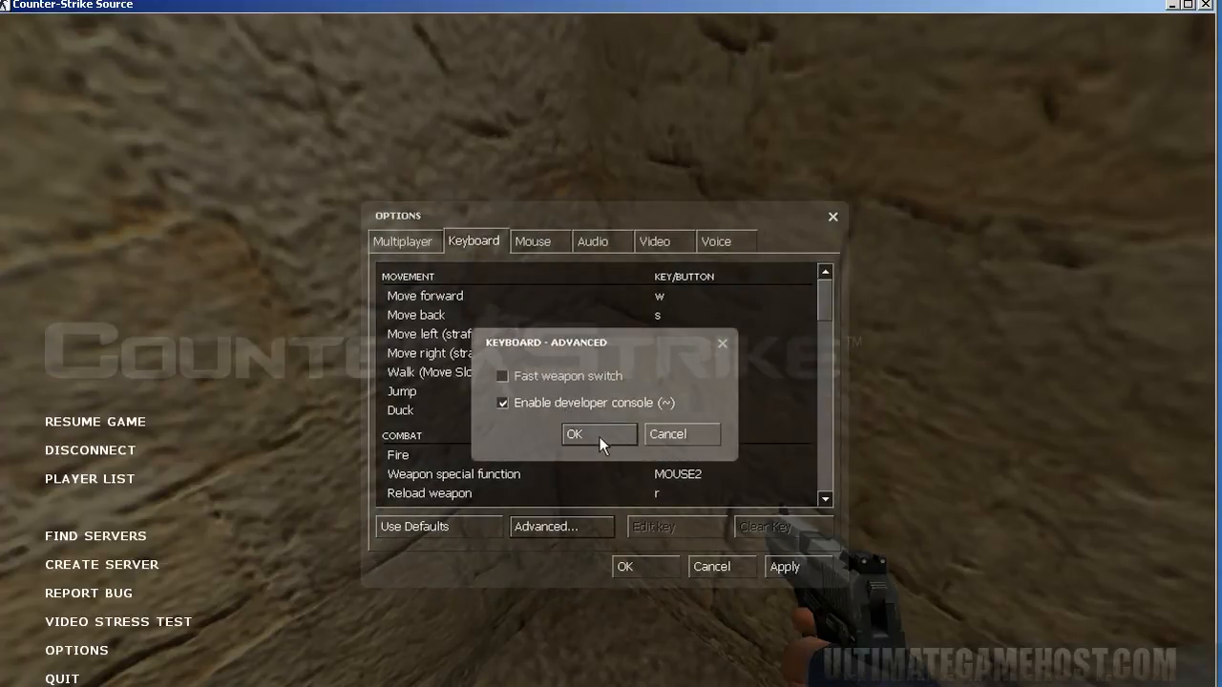
{"action": "left_click", "coordinate": [572, 435]}
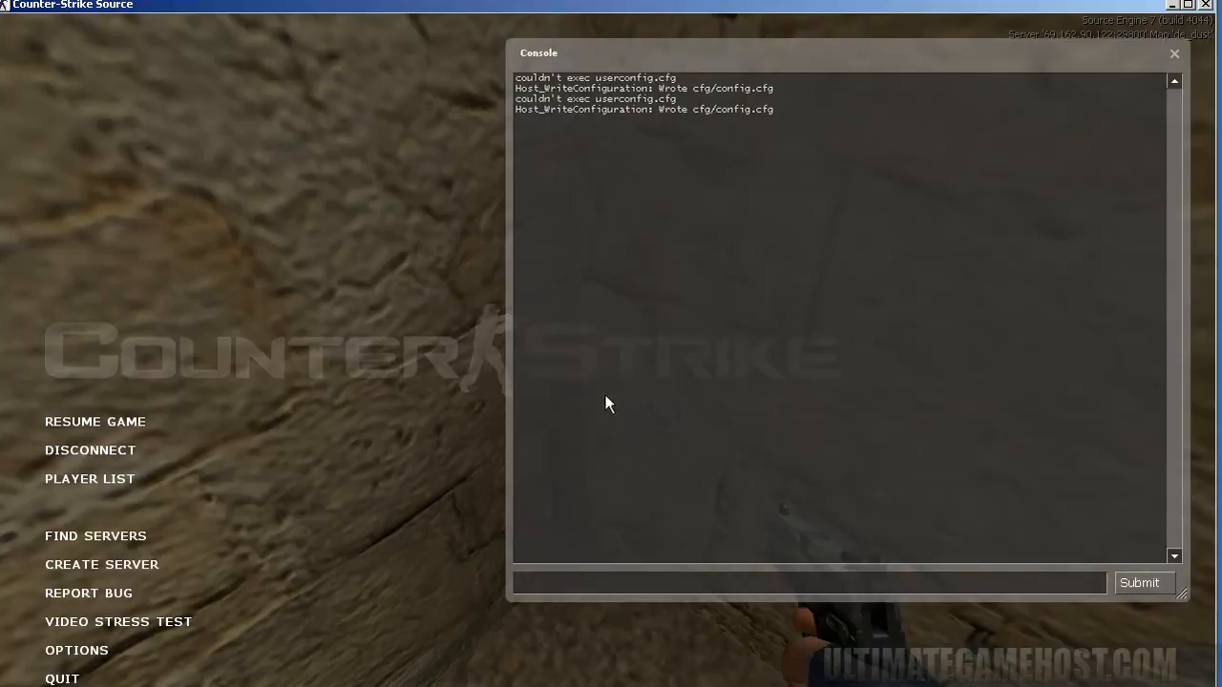
- Run cvarlist in the console and scroll through the full variable list to its total count
{"action": "left_click", "coordinate": [805, 584]}
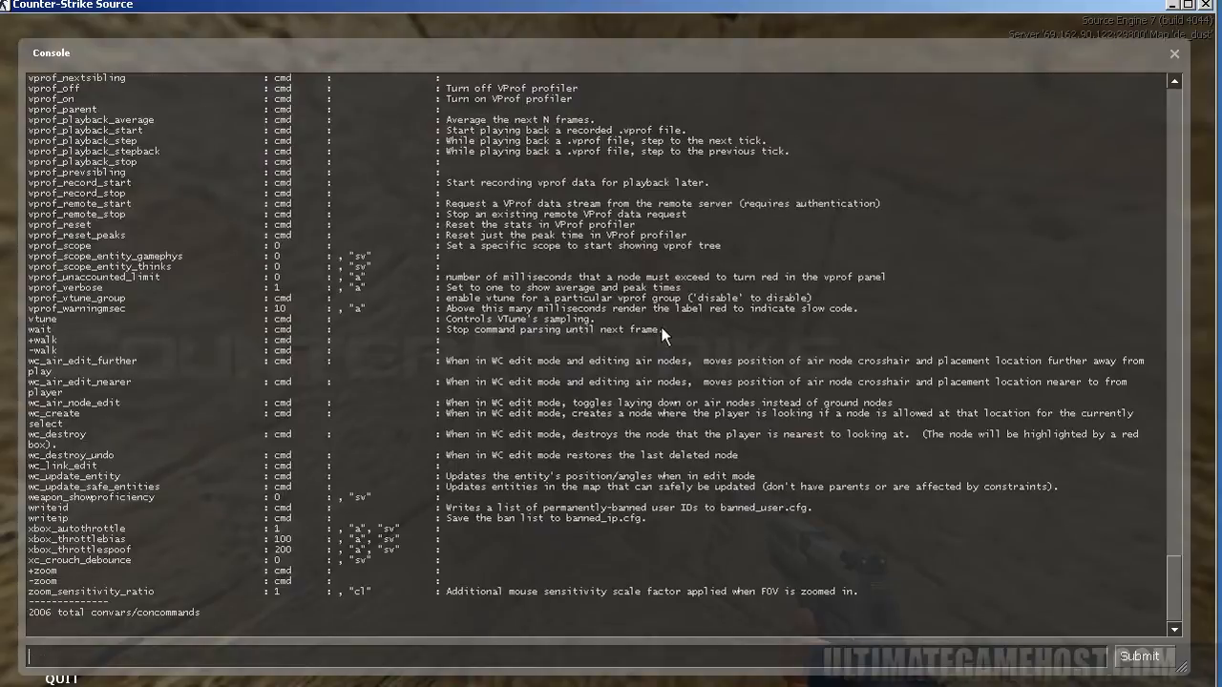
{"action": "scroll", "scroll_direction": "up", "scroll_amount": 3}
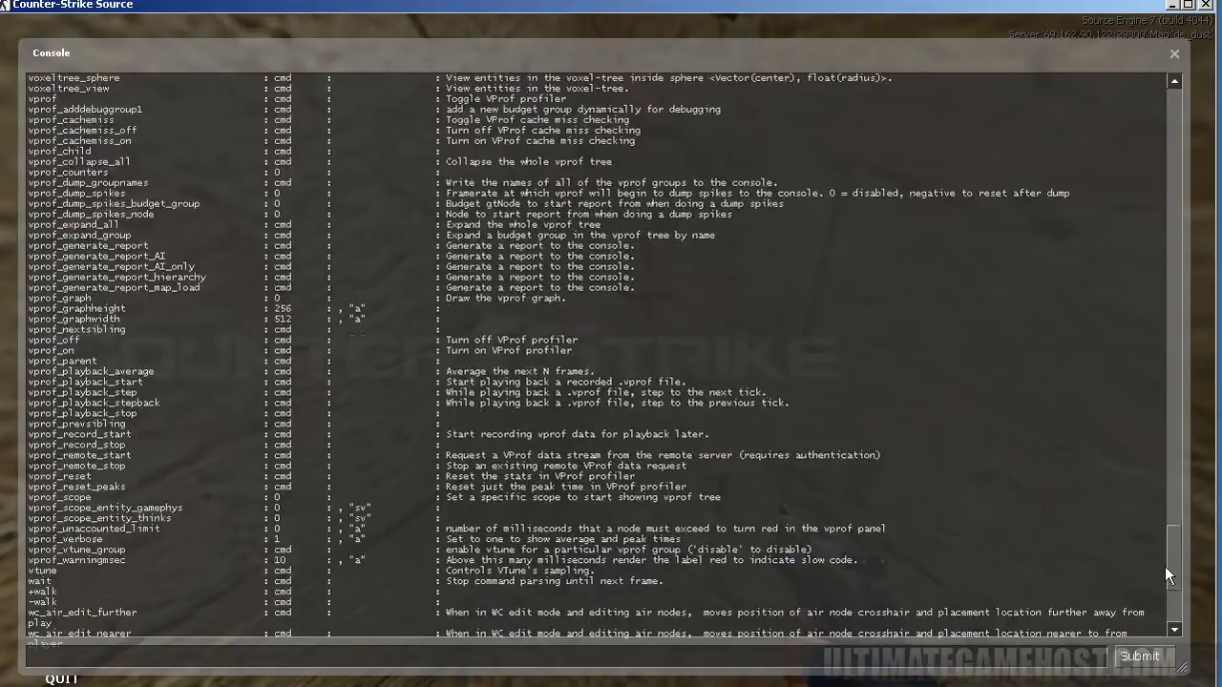
{"action": "scroll", "scroll_direction": "up", "scroll_amount": 3}
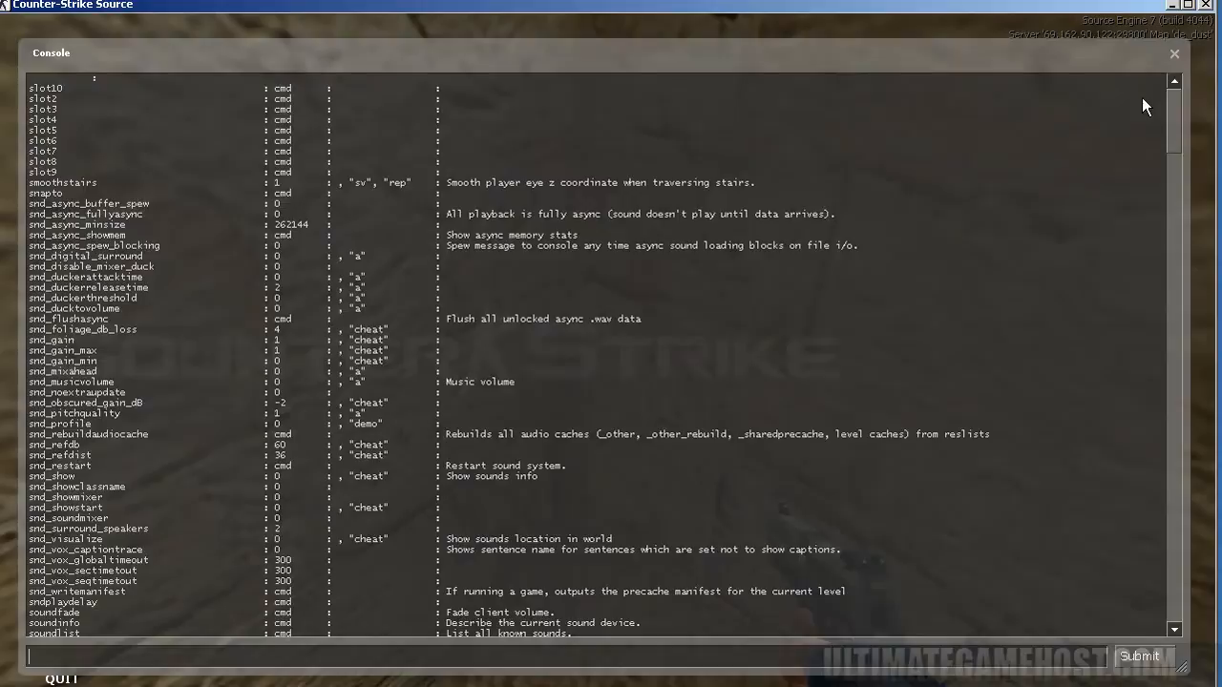
{"action": "scroll", "scroll_direction": "down", "scroll_amount": 3}
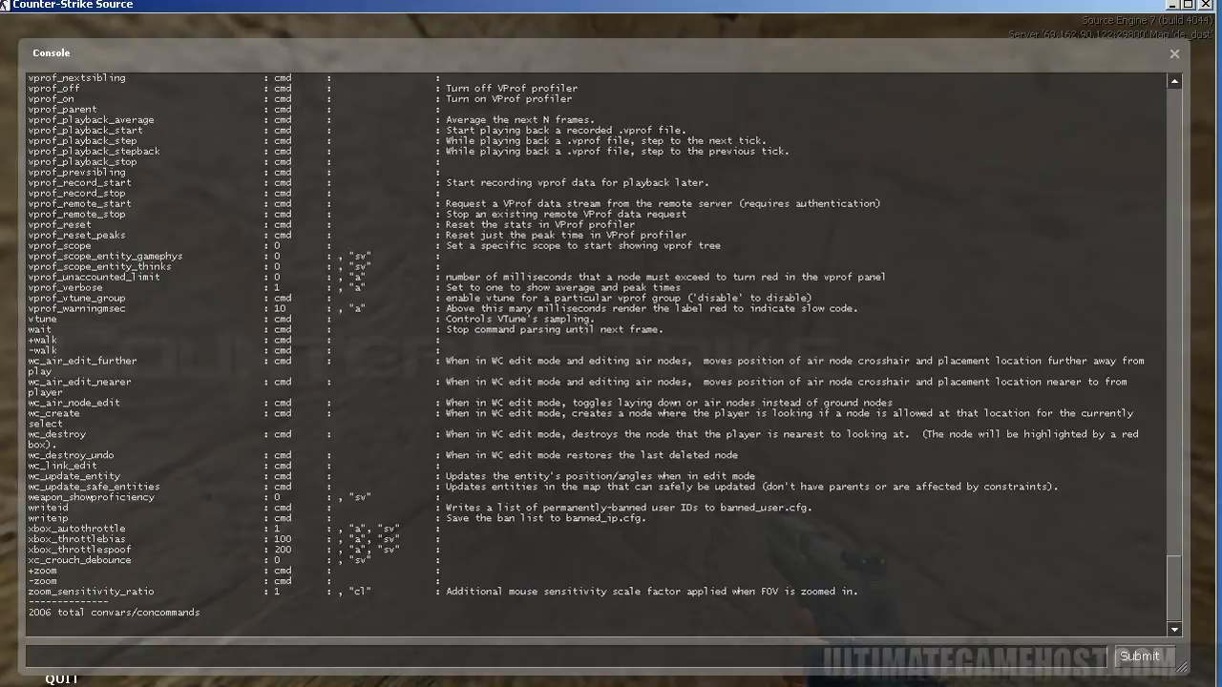
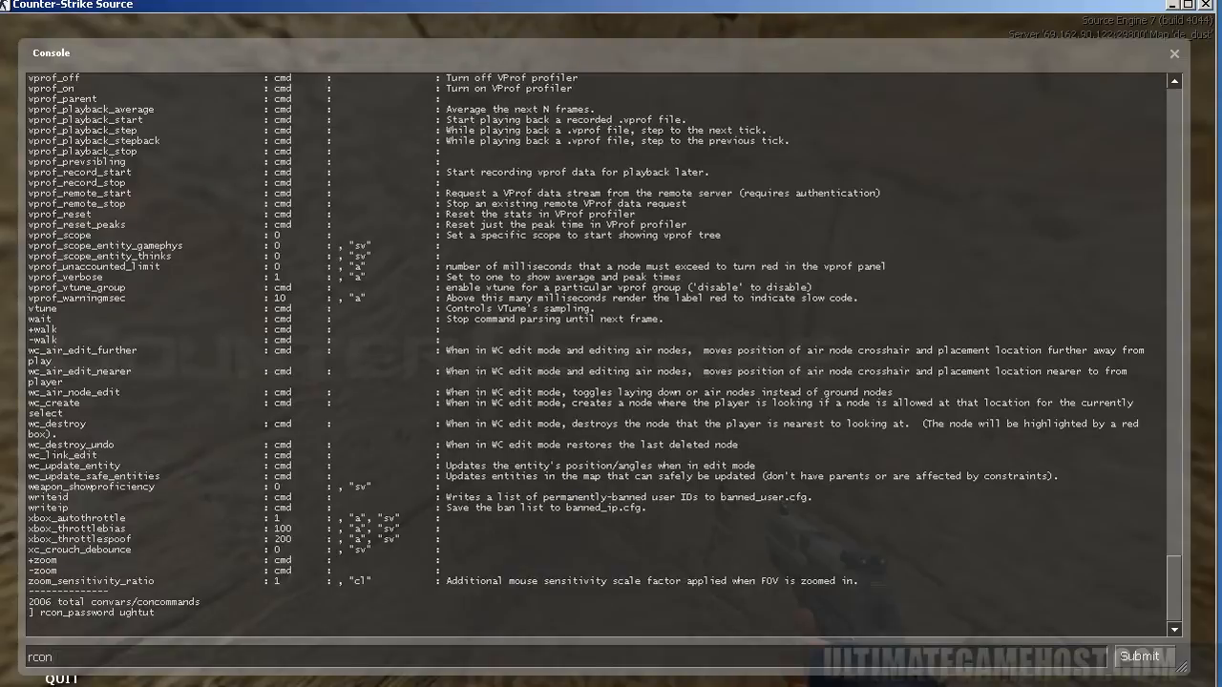
{"action": "key", "text": "Return"}
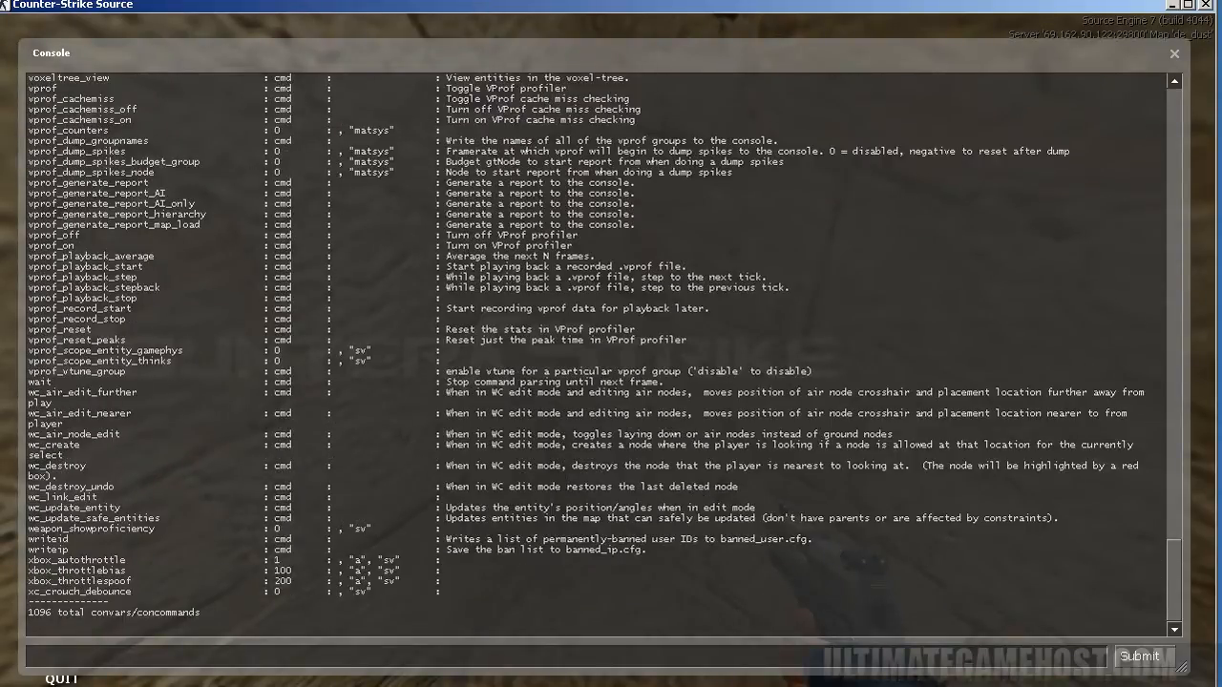
{"action": "scroll", "scroll_direction": "up", "scroll_amount": 3}
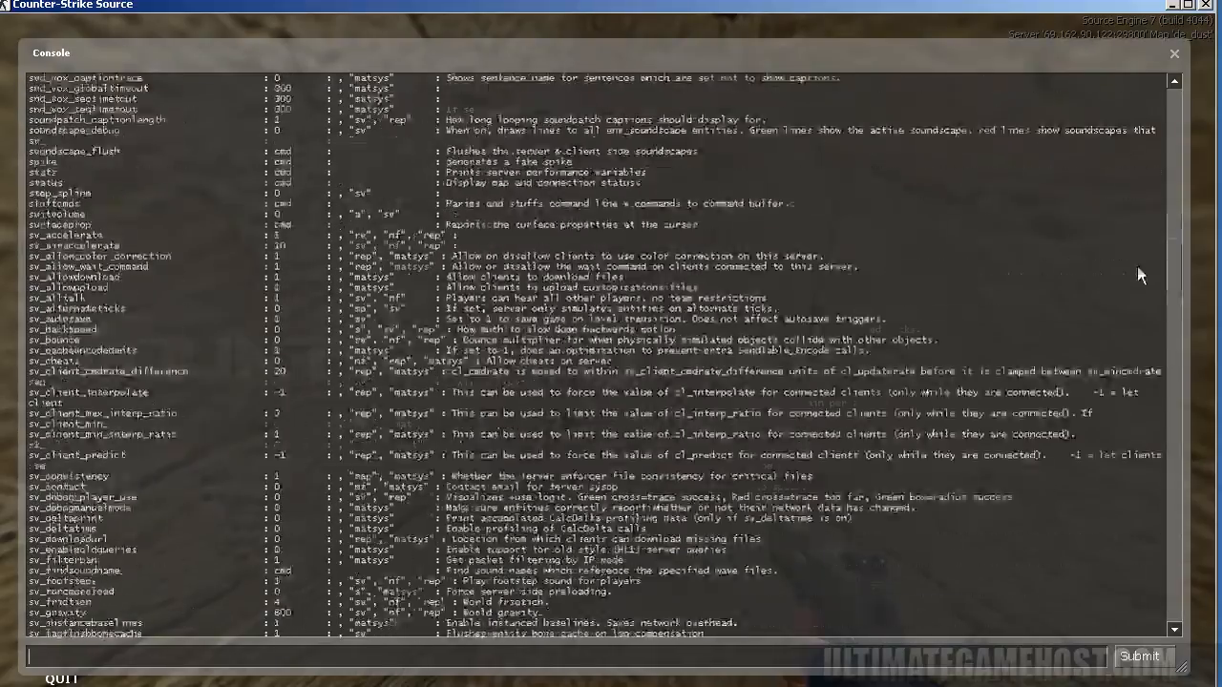
{"action": "scroll", "scroll_direction": "down", "scroll_amount": 3}
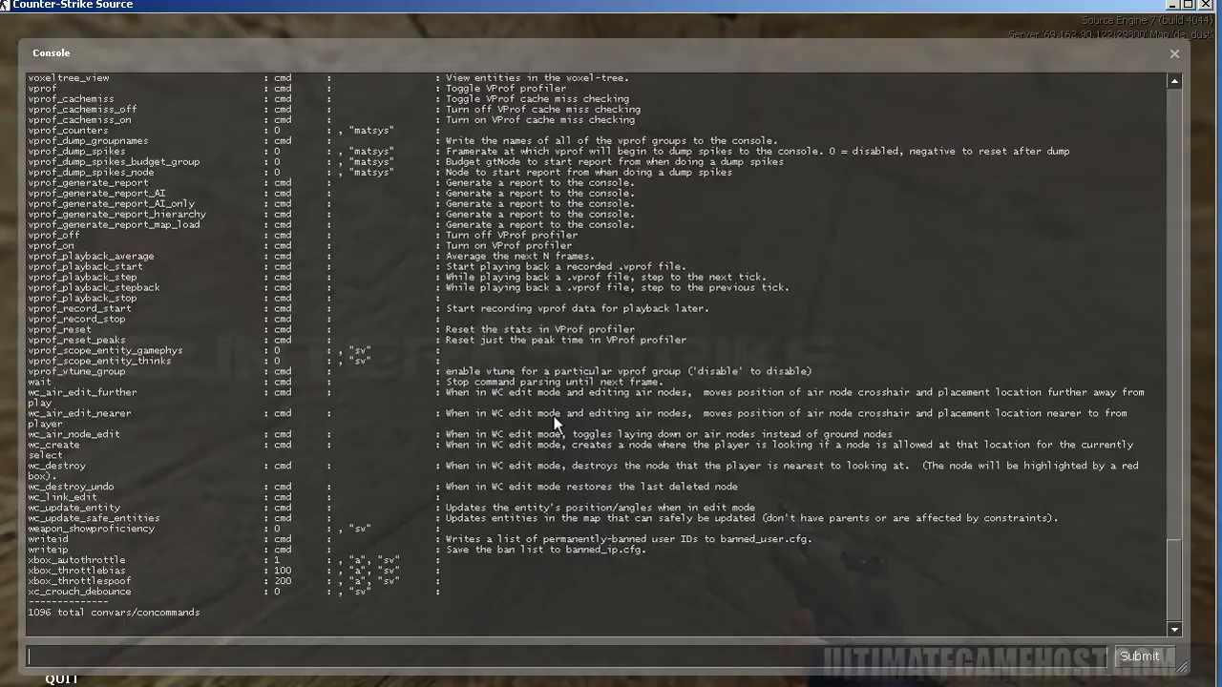
- Send rcon mp_flashlight "0" to the server, check the change in game, and return to the console
{"action": "type", "text": "mp_flas"}
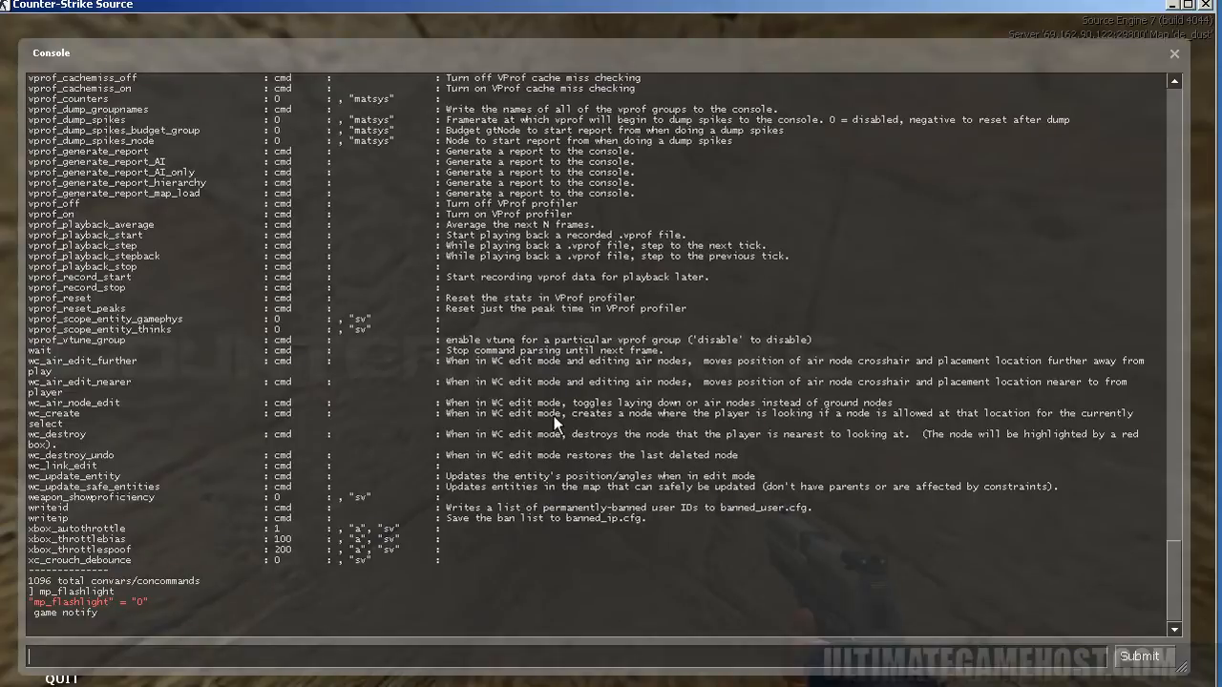
{"action": "type", "text": "r"}
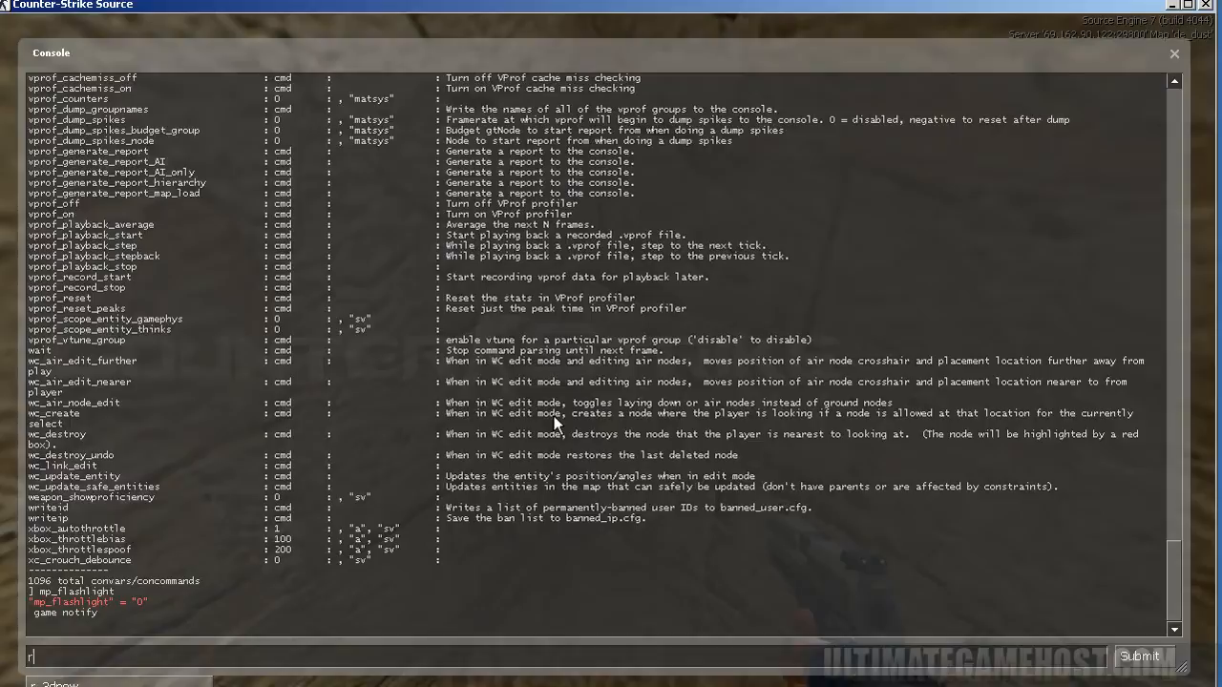
{"action": "type", "text": "con mp_fl"}
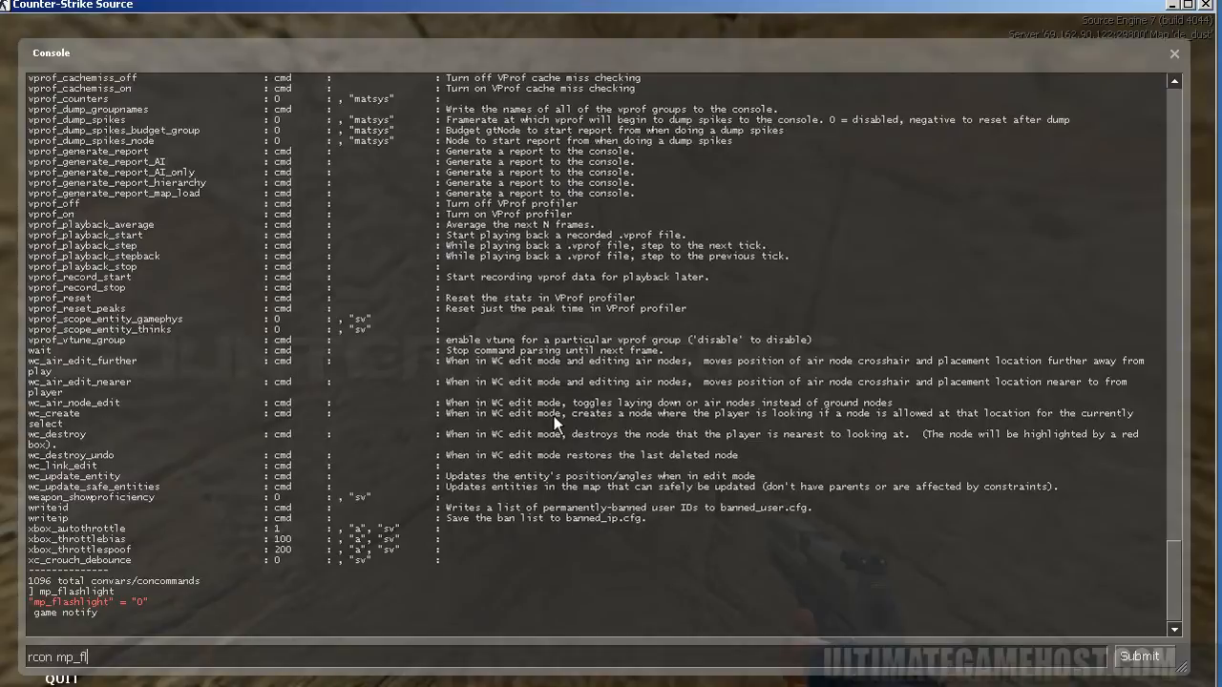
{"action": "type", "text": "ashlight \""}
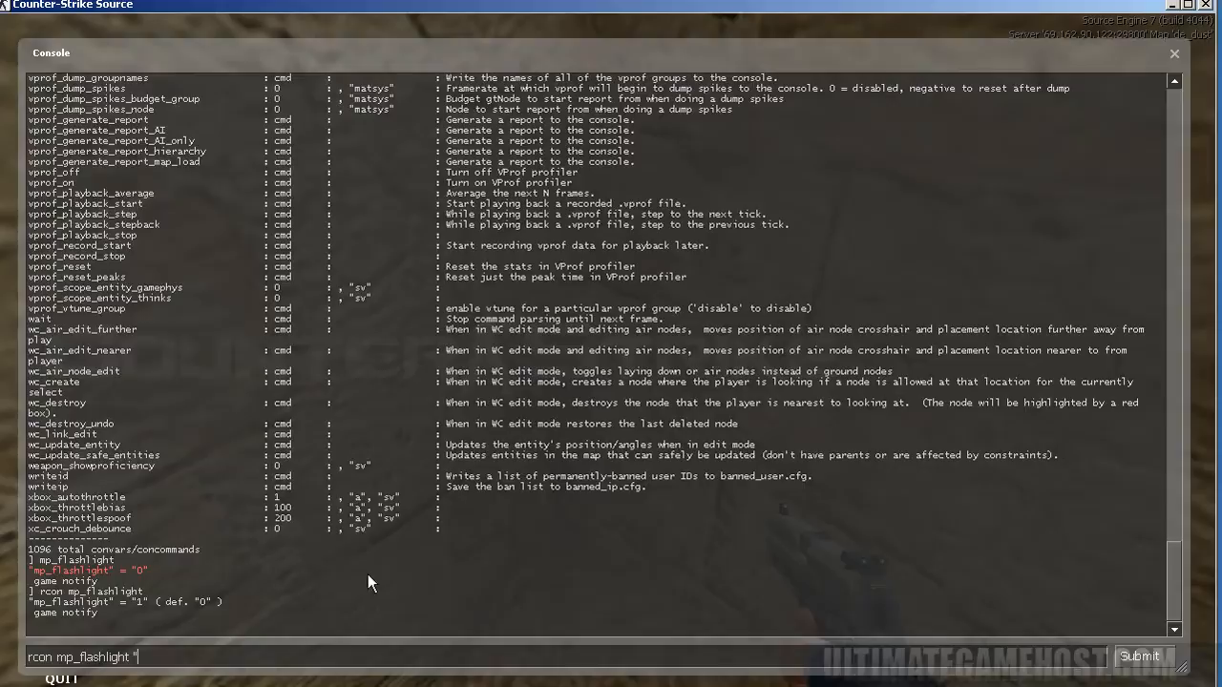
{"action": "type", "text": "0\""}
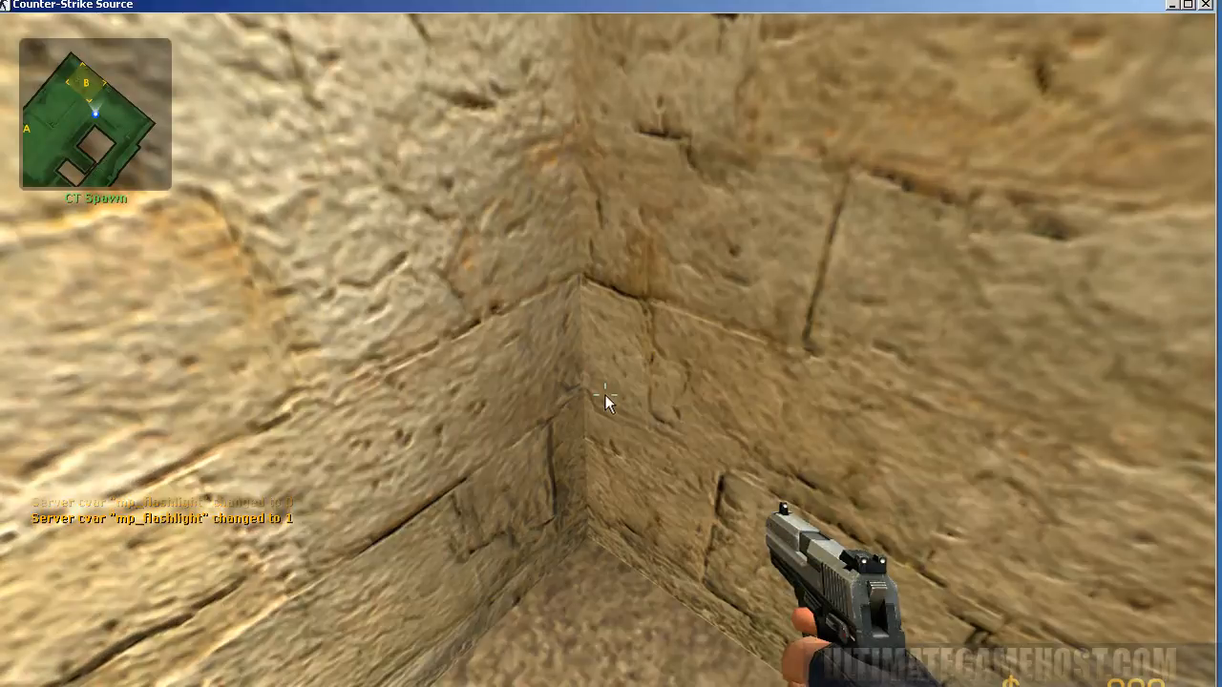
{"action": "key", "text": "`"}
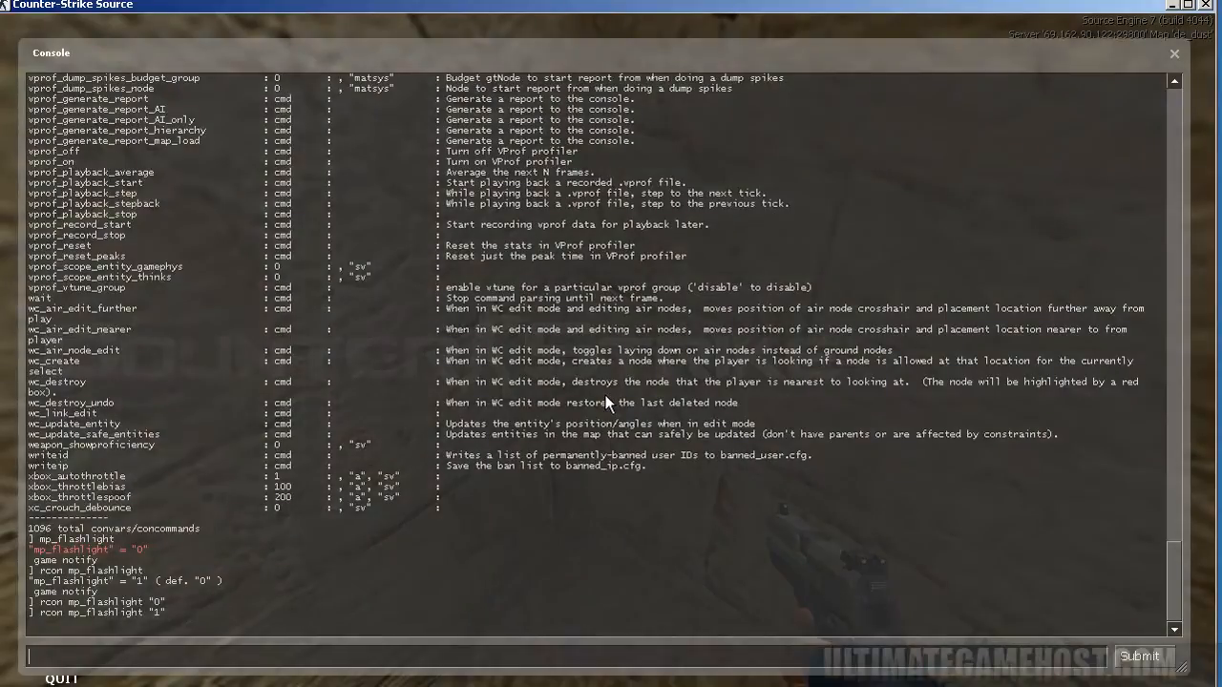
- Toggle the server's sv_alltalk to "0" and back to "1" via rcon, checking in game between
{"action": "type", "text": "rcon"}
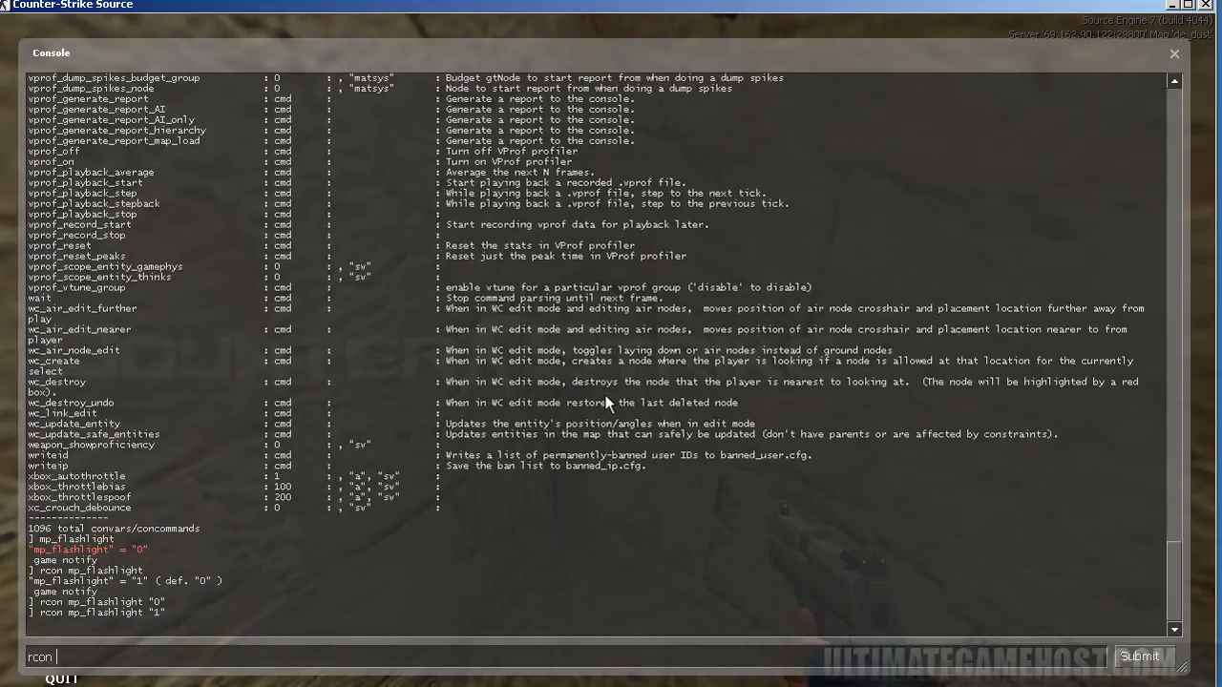
{"action": "type", "text": "sv_alltalk"}
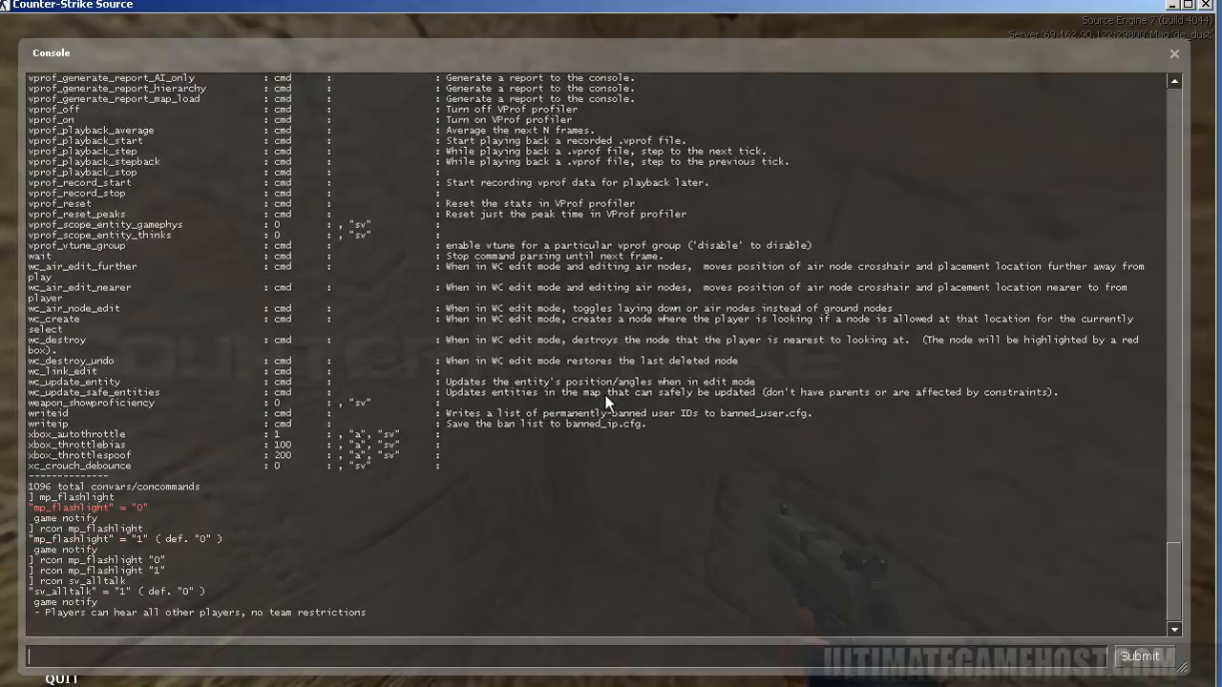
{"action": "type", "text": "rcon sv_alltalk"}
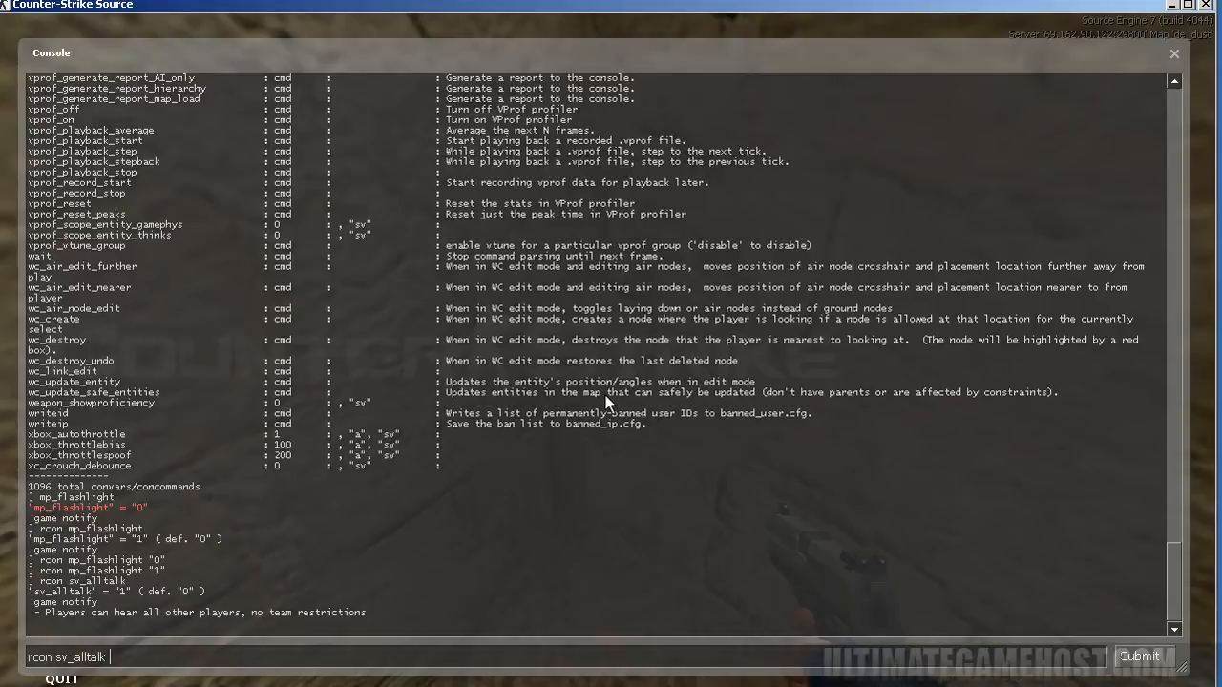
{"action": "type", "text": "\"0\""}
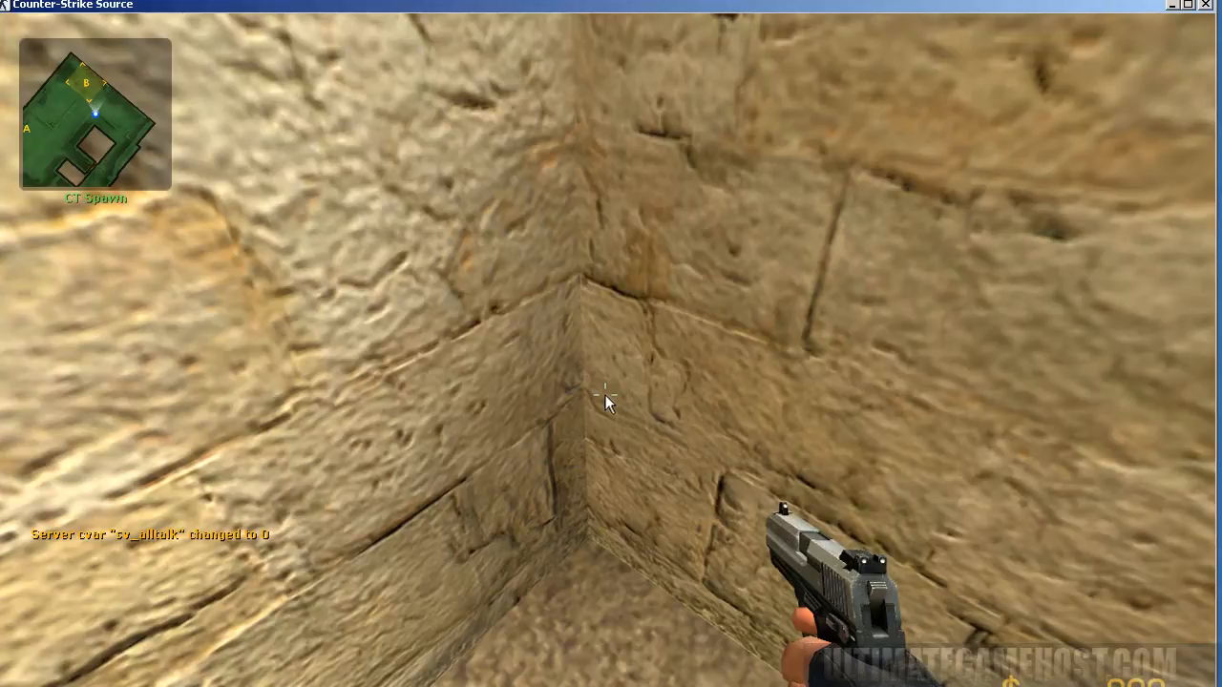
{"action": "key", "text": "`"}
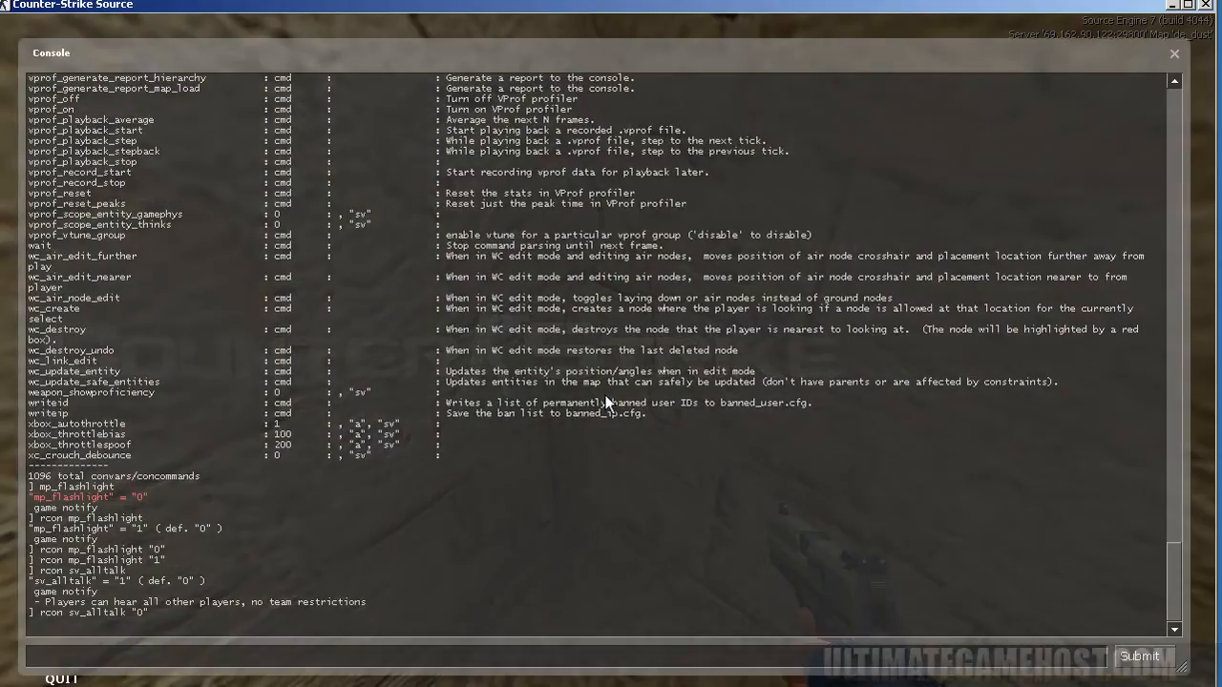
{"action": "type", "text": "rcon sv_alltalk \"1\""}
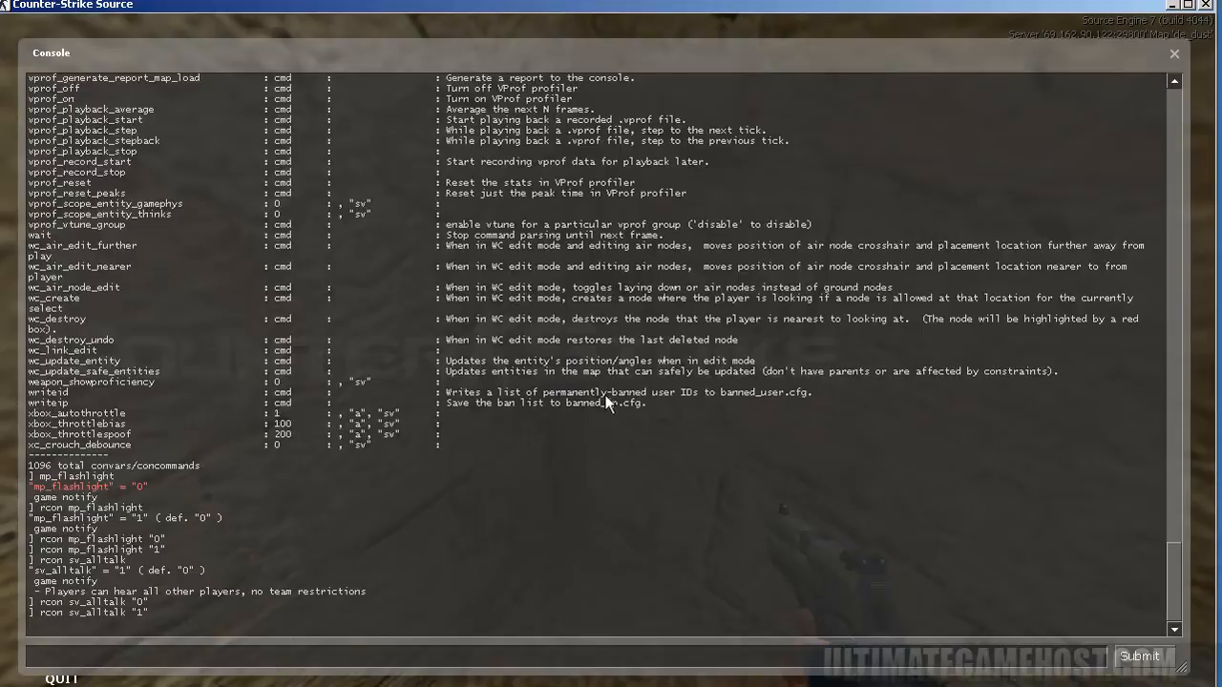
- Send rcon changelevel2 cs_office to switch the server map and reach its welcome message
{"action": "type", "text": "rcon"}
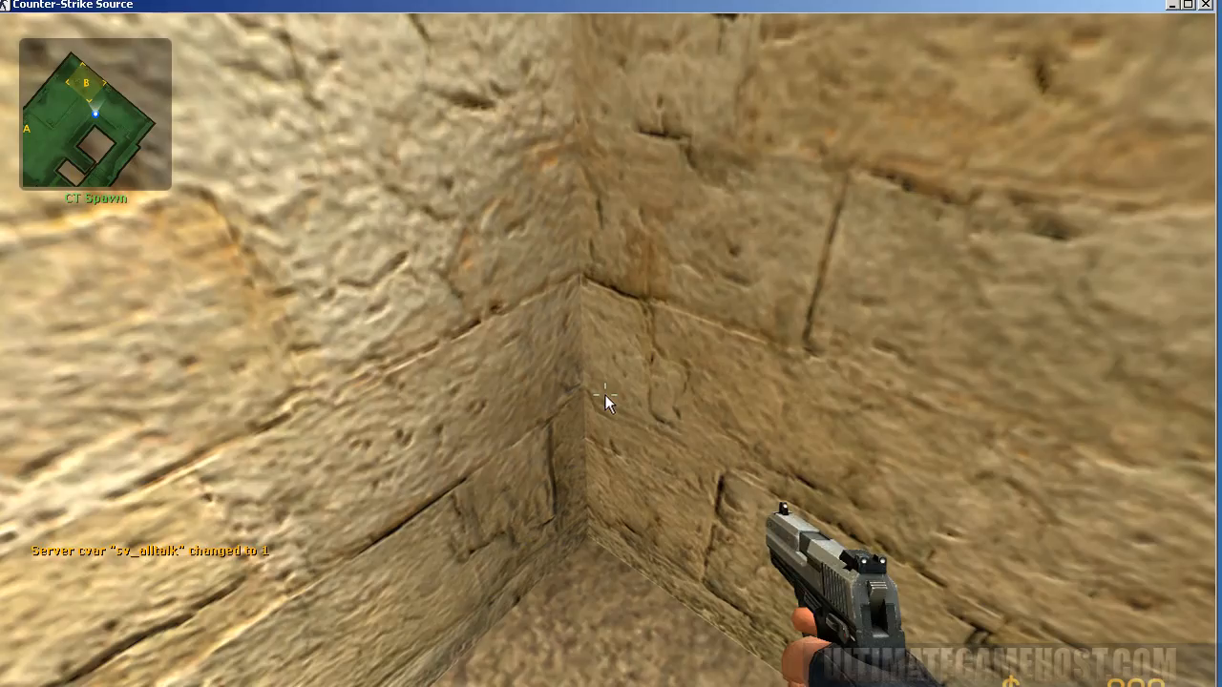
{"action": "key", "text": "`"}
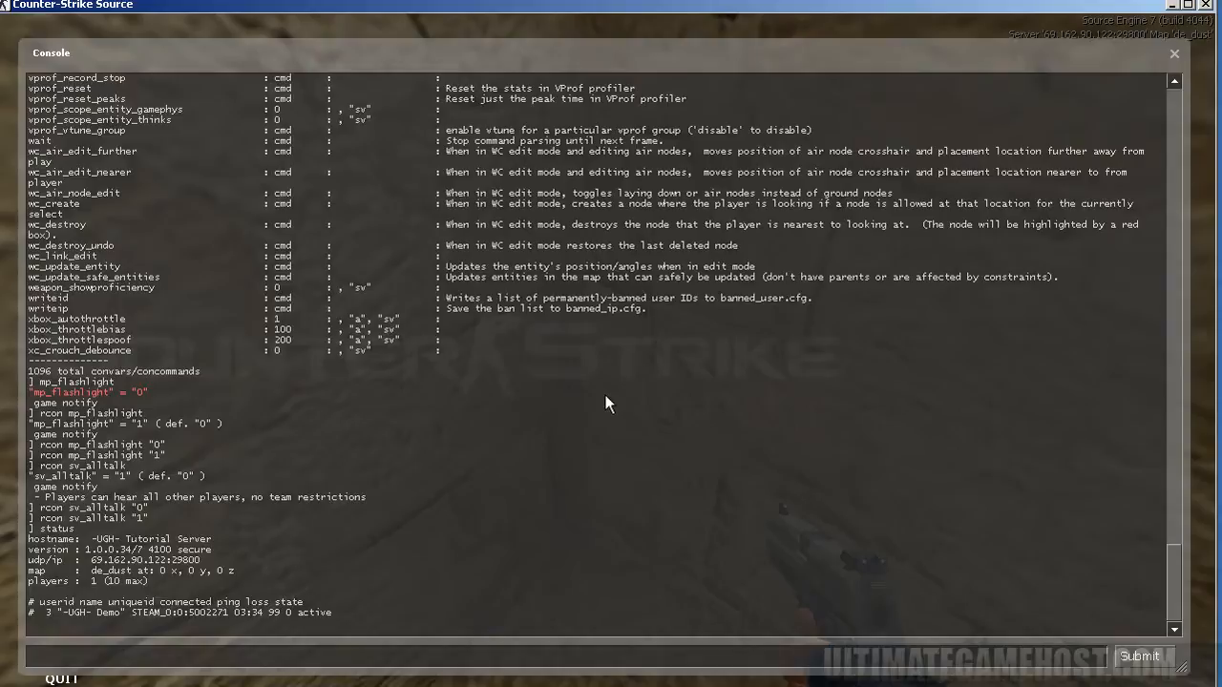
{"action": "left_click", "coordinate": [381, 657]}
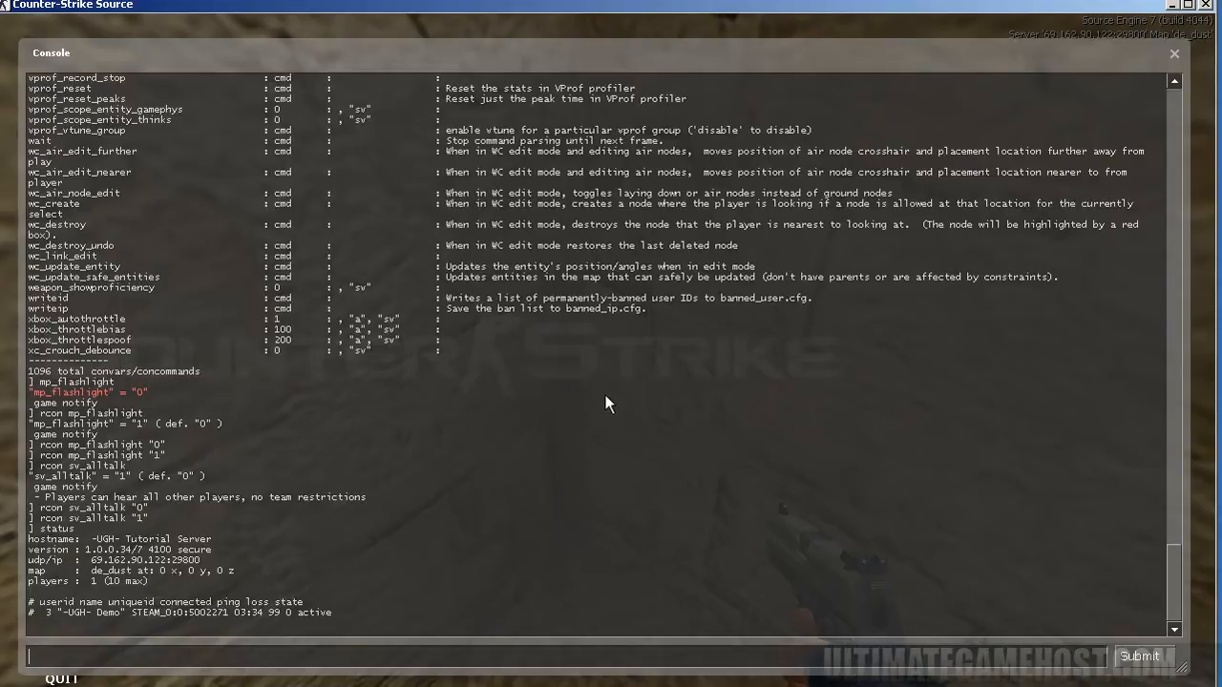
{"action": "type", "text": "rcon changele"}
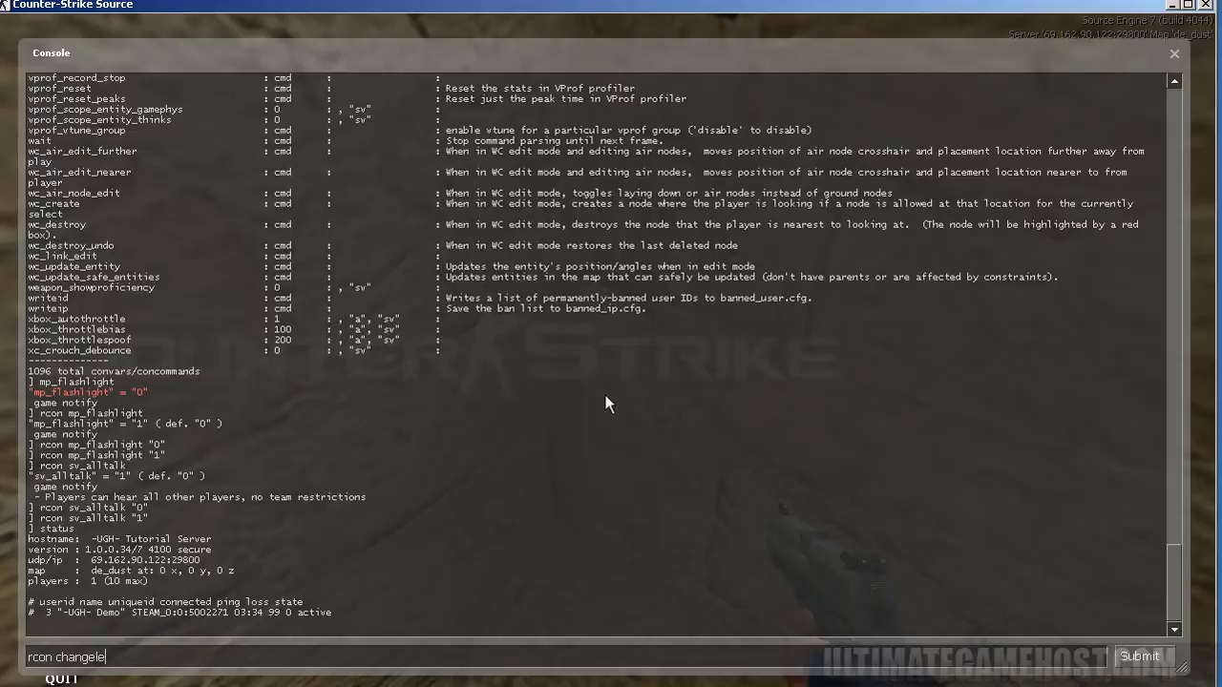
{"action": "type", "text": "vel2 c"}
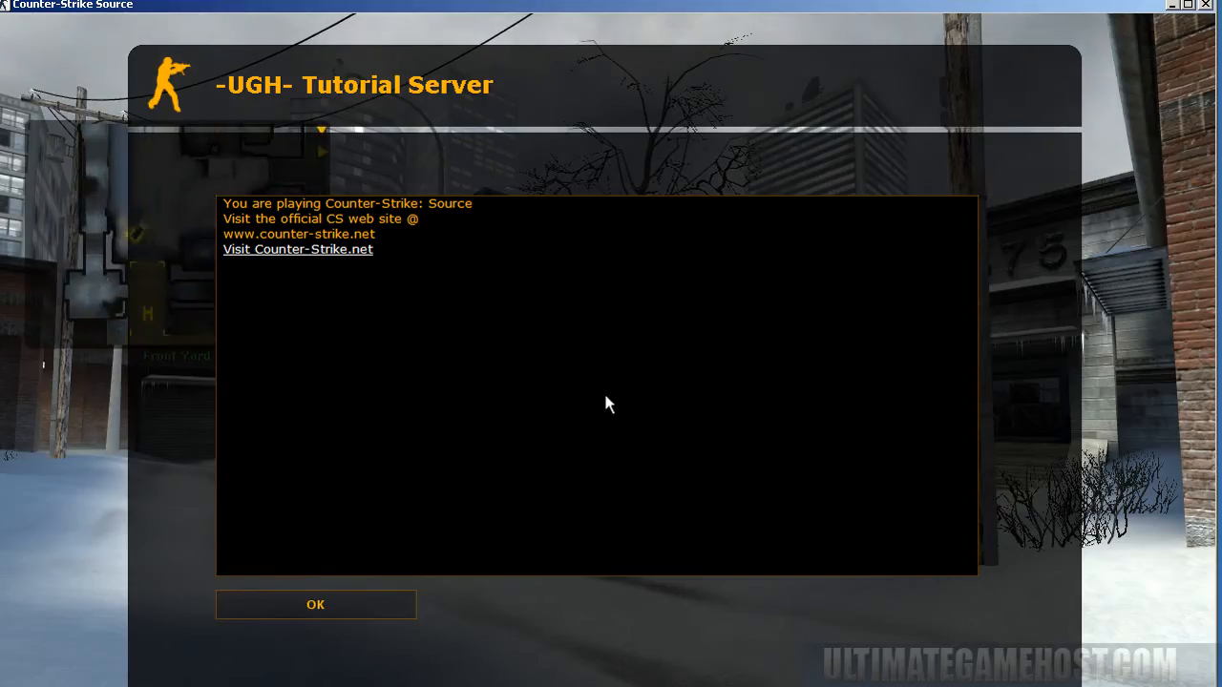
- Dismiss the welcome message and select the server address in the status output showing cs_office
{"action": "left_click", "coordinate": [315, 603]}
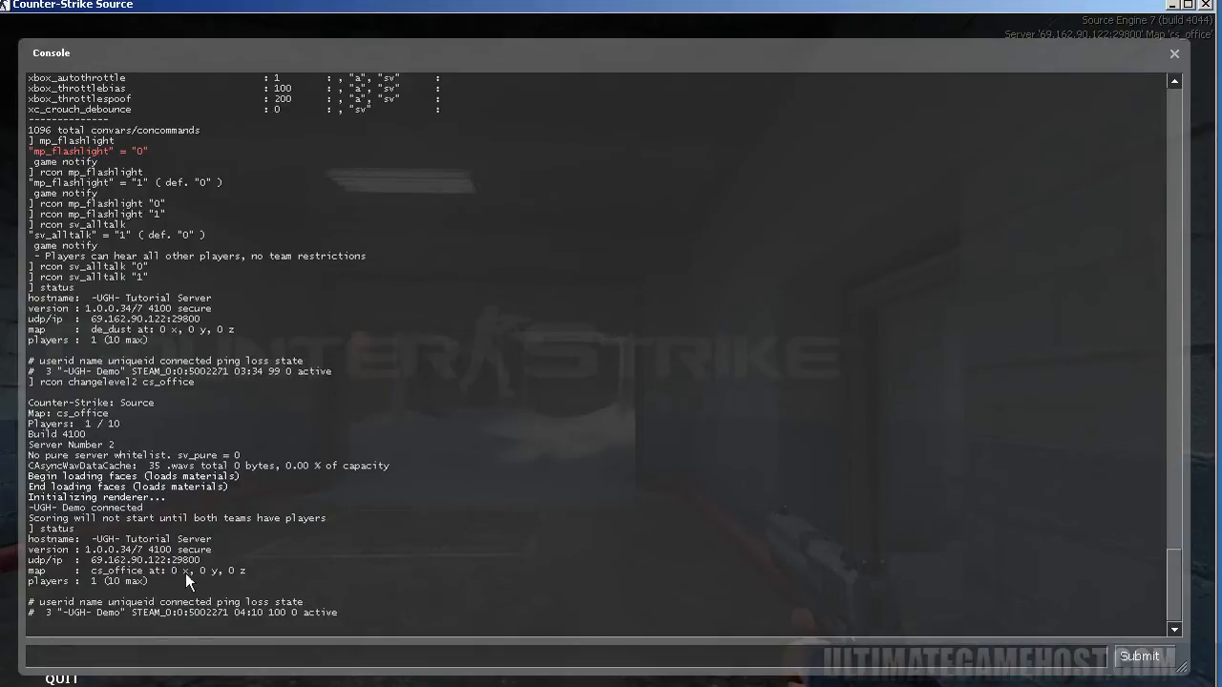
{"action": "double_click", "coordinate": [133, 559]}
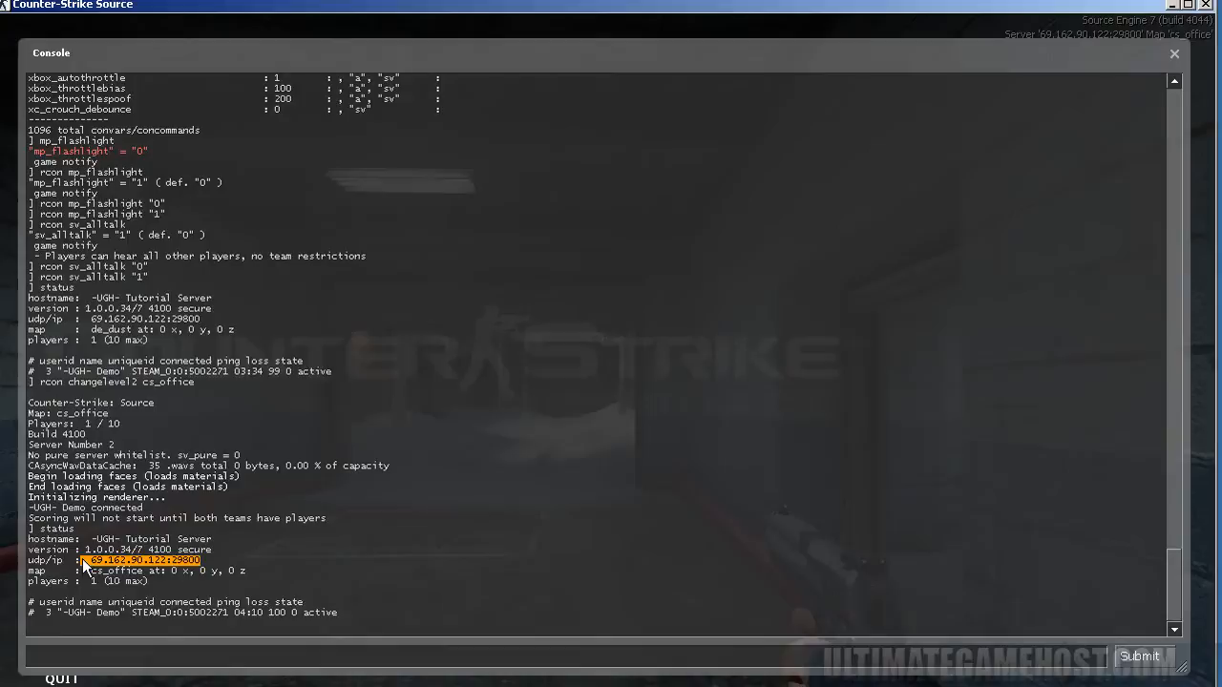
{"action": "mouse_move", "coordinate": [244, 652]}
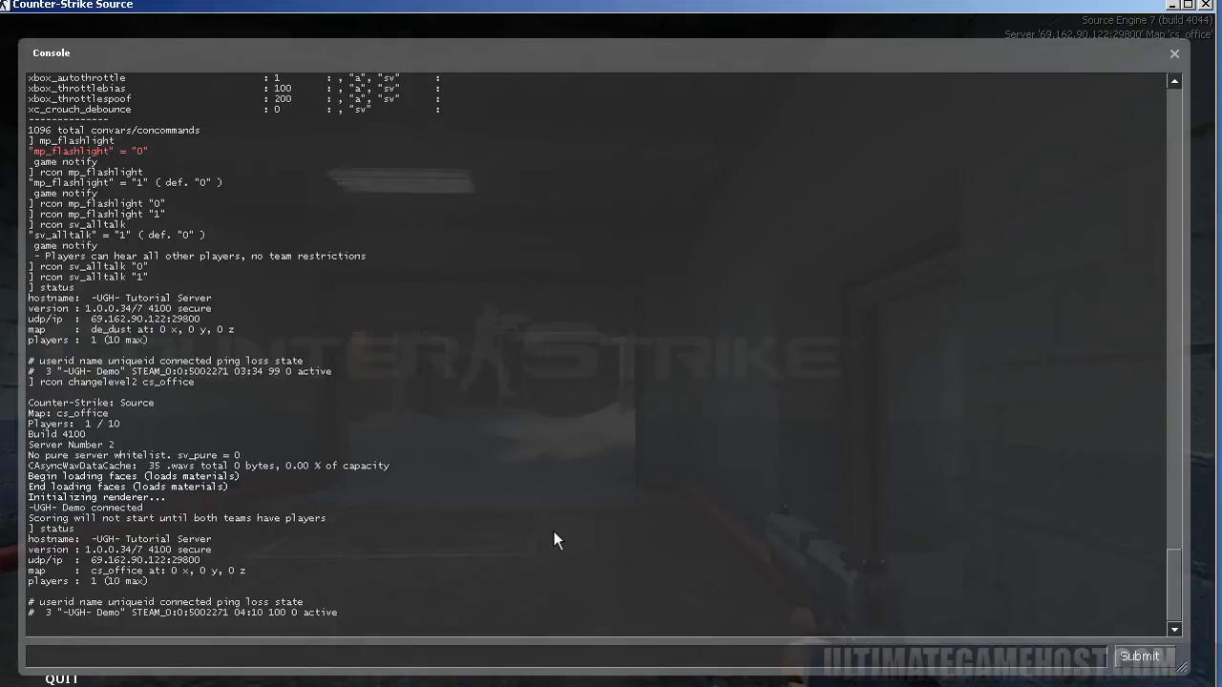
{"action": "mouse_move", "coordinate": [462, 530]}
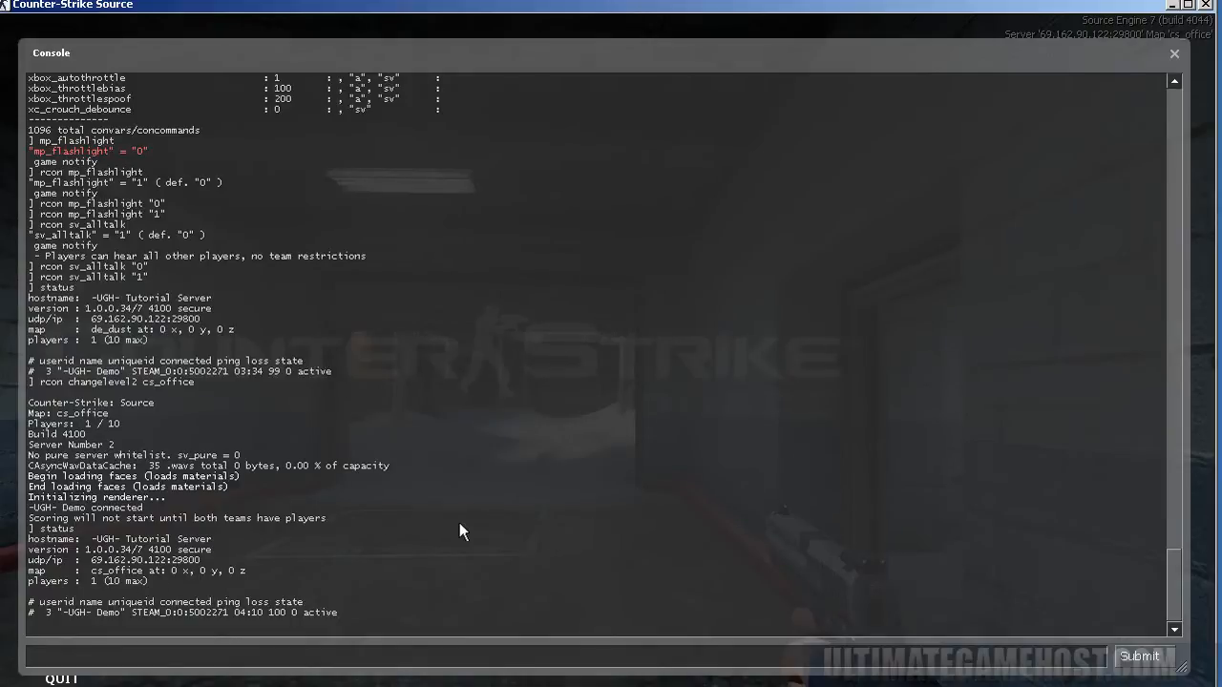
- Kick the connected player with rcon kick and close the kicked-by-console Disconnected dialog
{"action": "type", "text": "rc"}
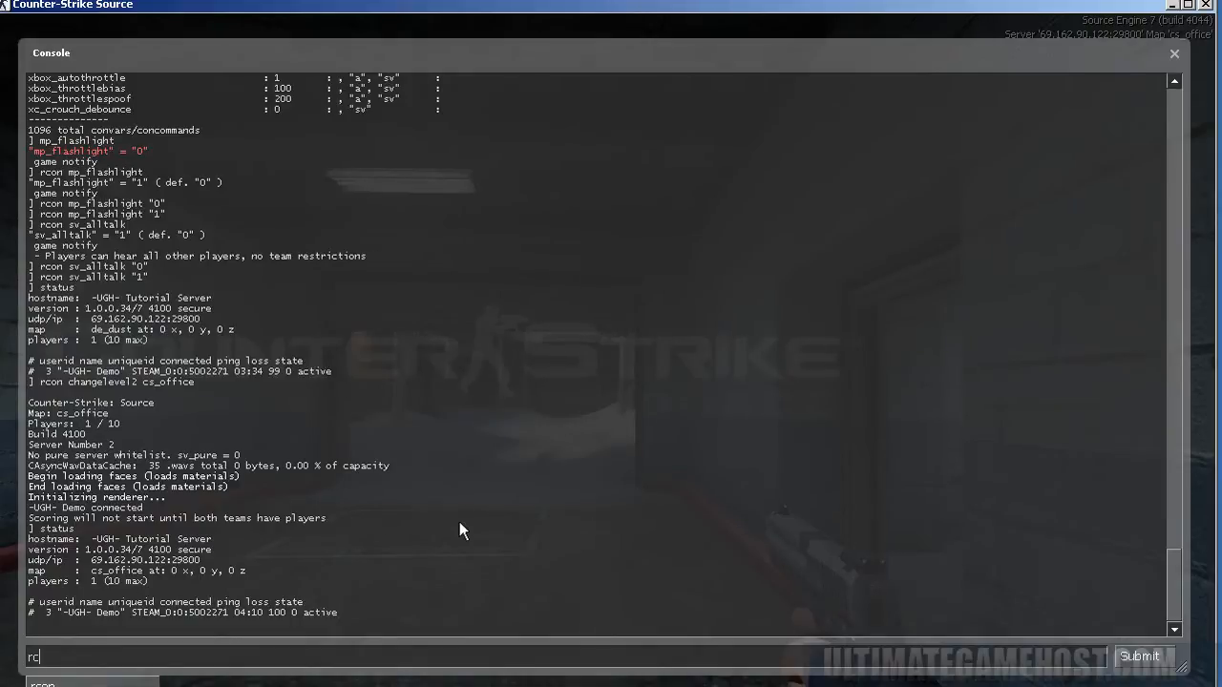
{"action": "key", "text": "Return"}
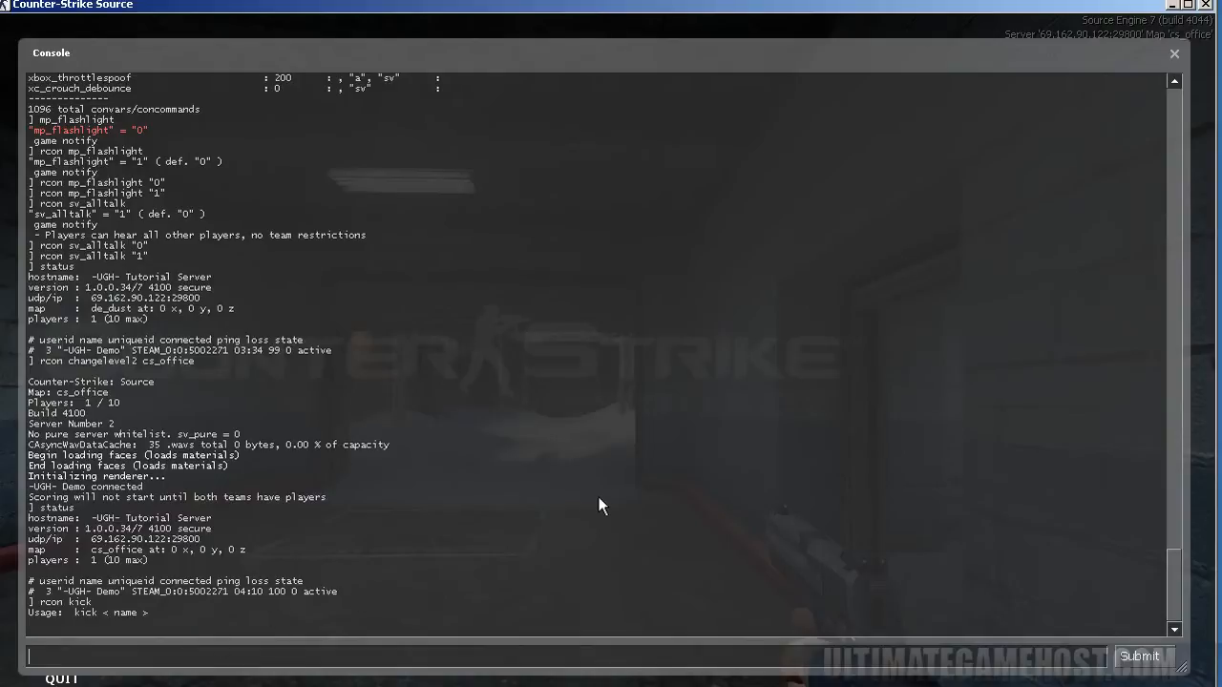
{"action": "type", "text": "rcon kick \"-UGH-"}
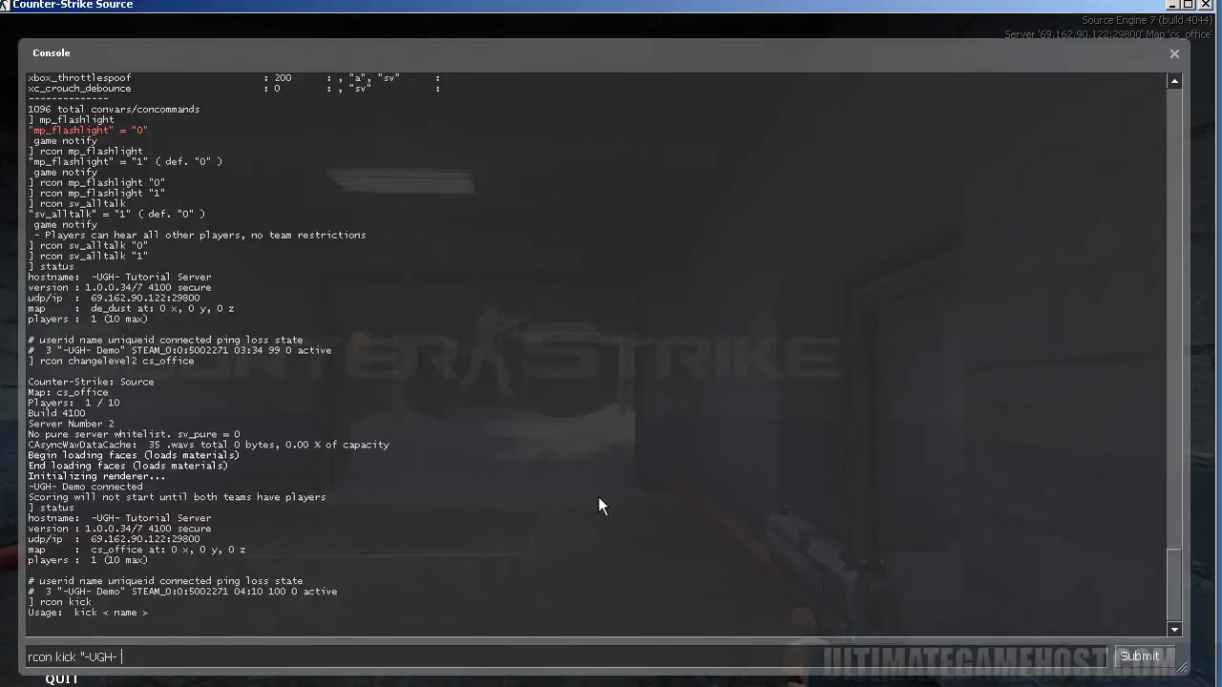
{"action": "left_click", "coordinate": [1137, 656]}
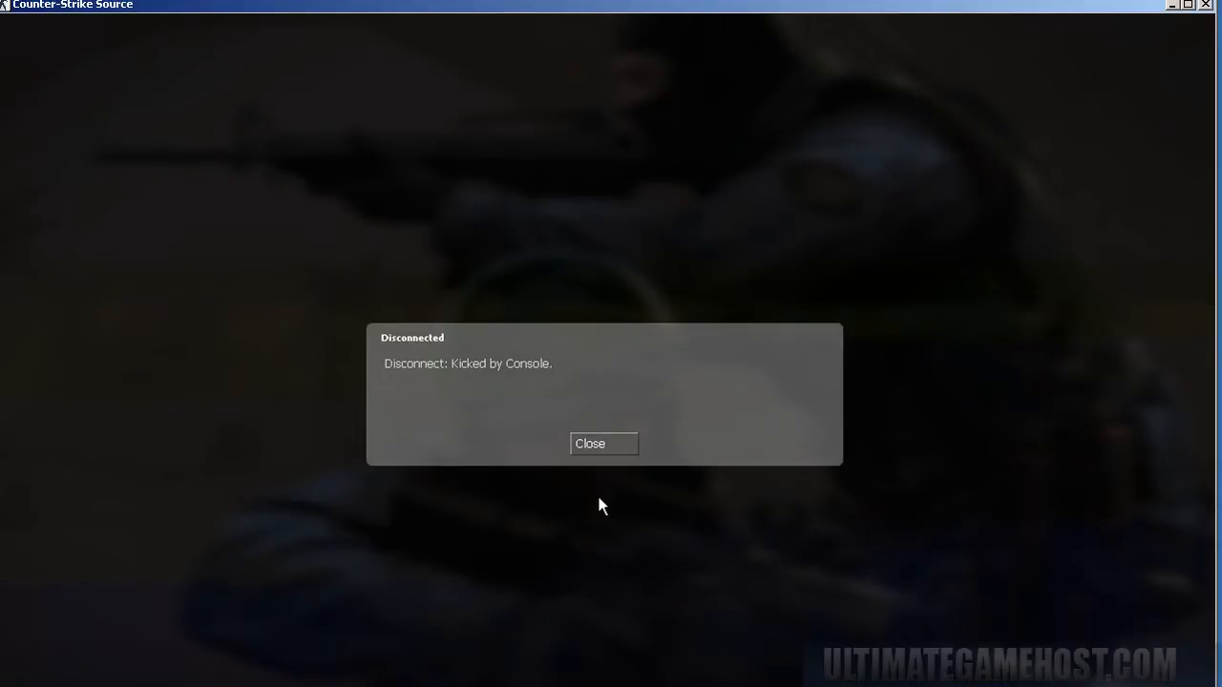
{"action": "left_click", "coordinate": [588, 442]}
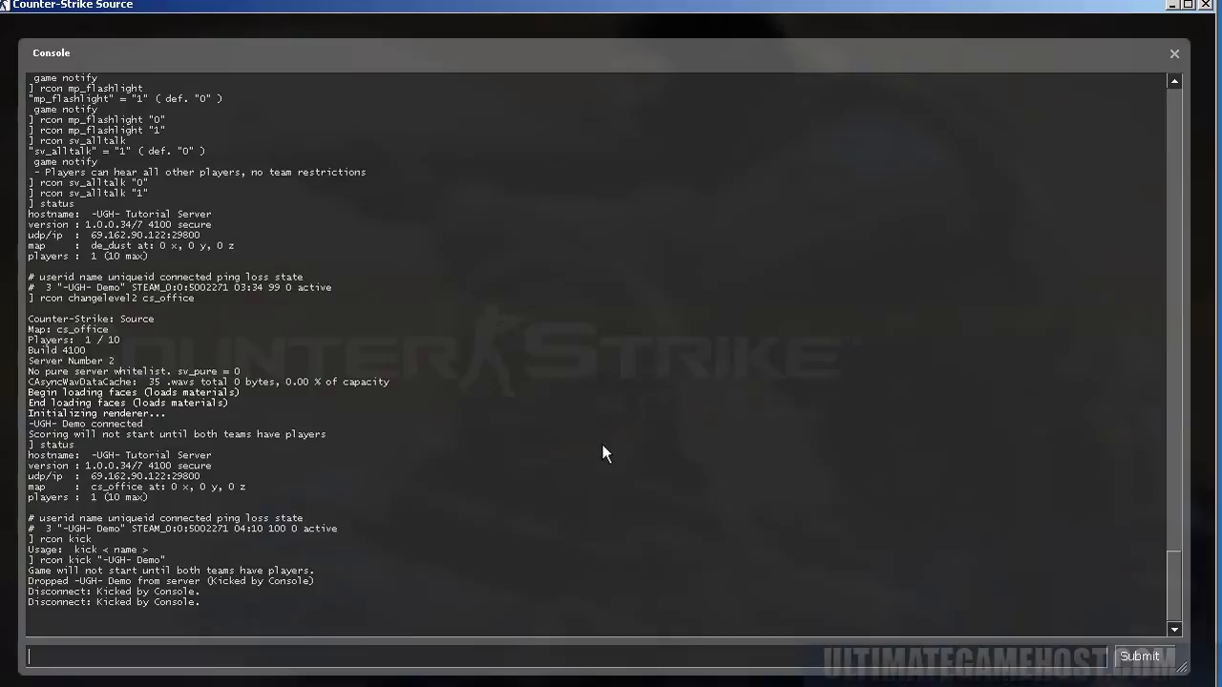
{"action": "type", "text": "connect"}
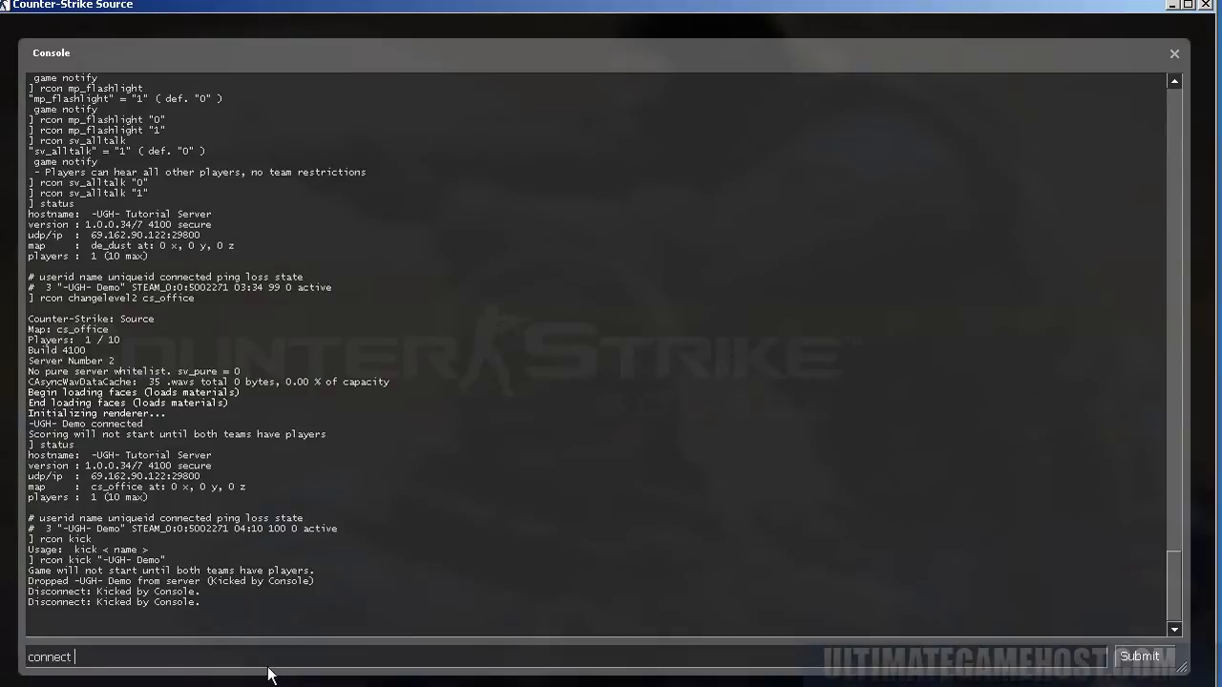
{"action": "type", "text": "69.162.90.122:29800"}
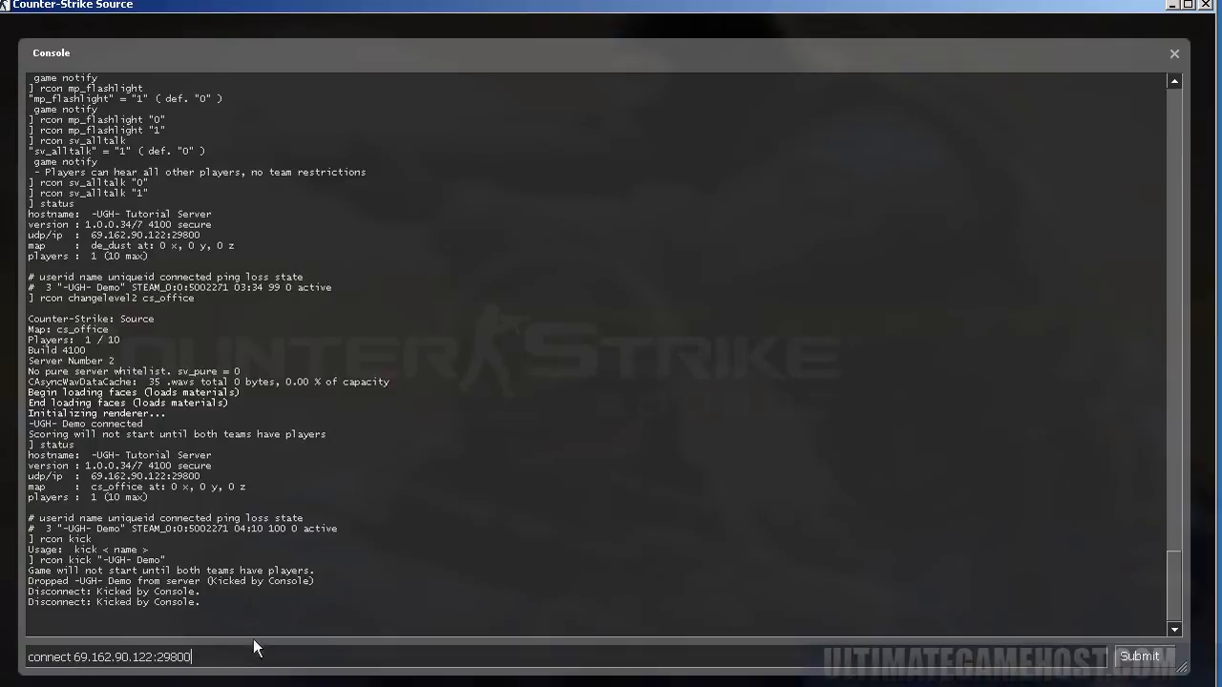
{"action": "mouse_move", "coordinate": [361, 487]}
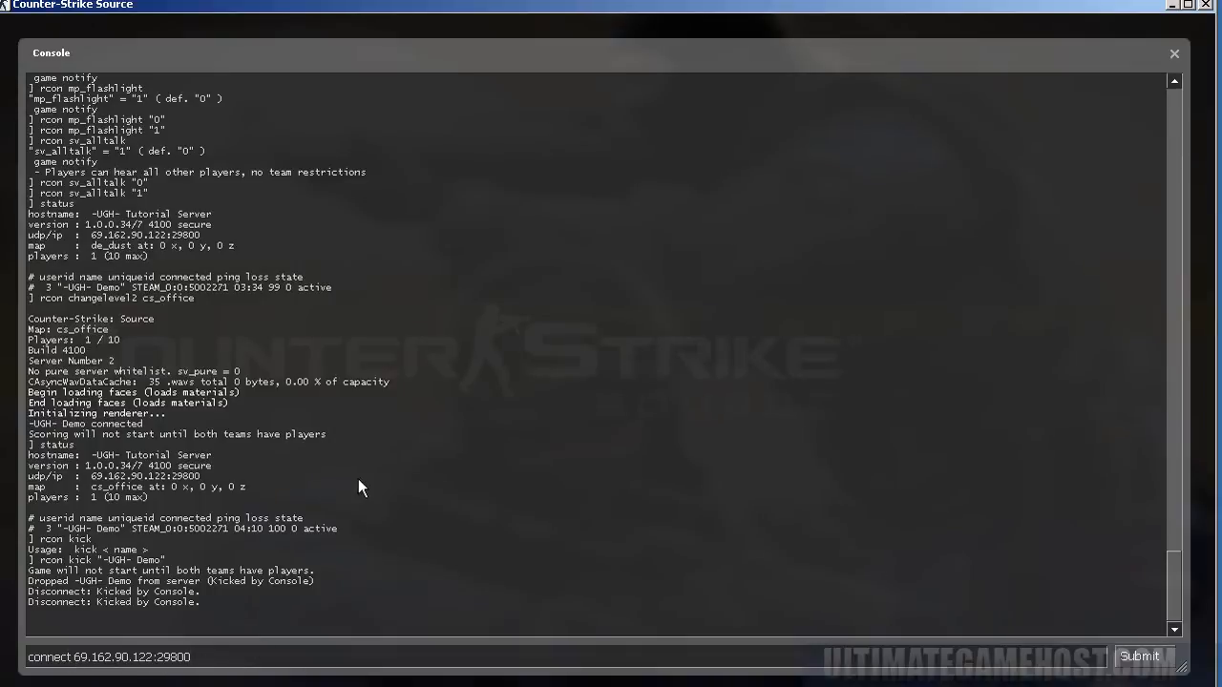
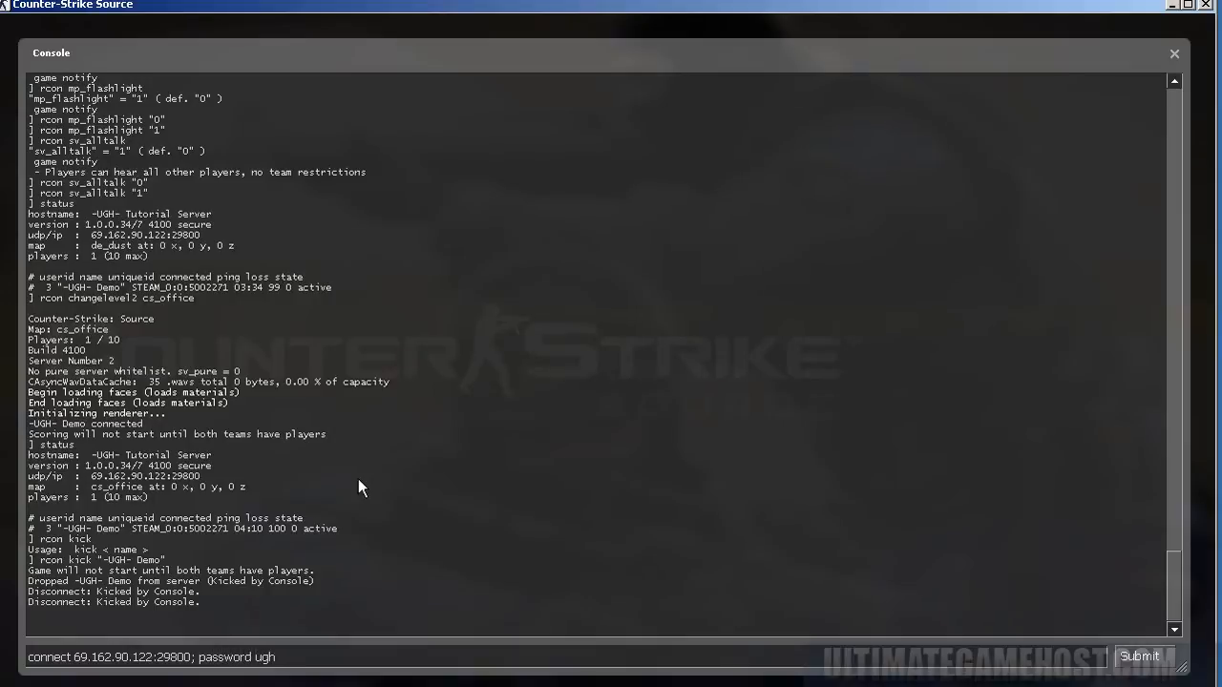
{"action": "left_click", "coordinate": [1138, 657]}
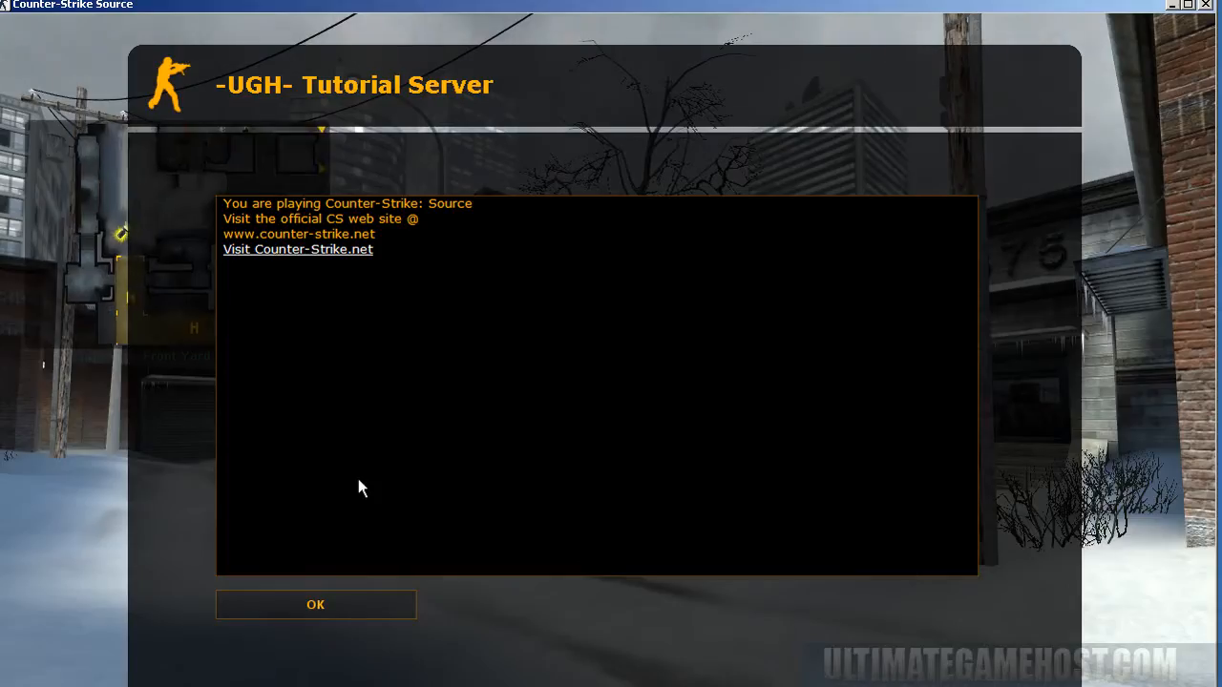
{"action": "left_click", "coordinate": [315, 603]}
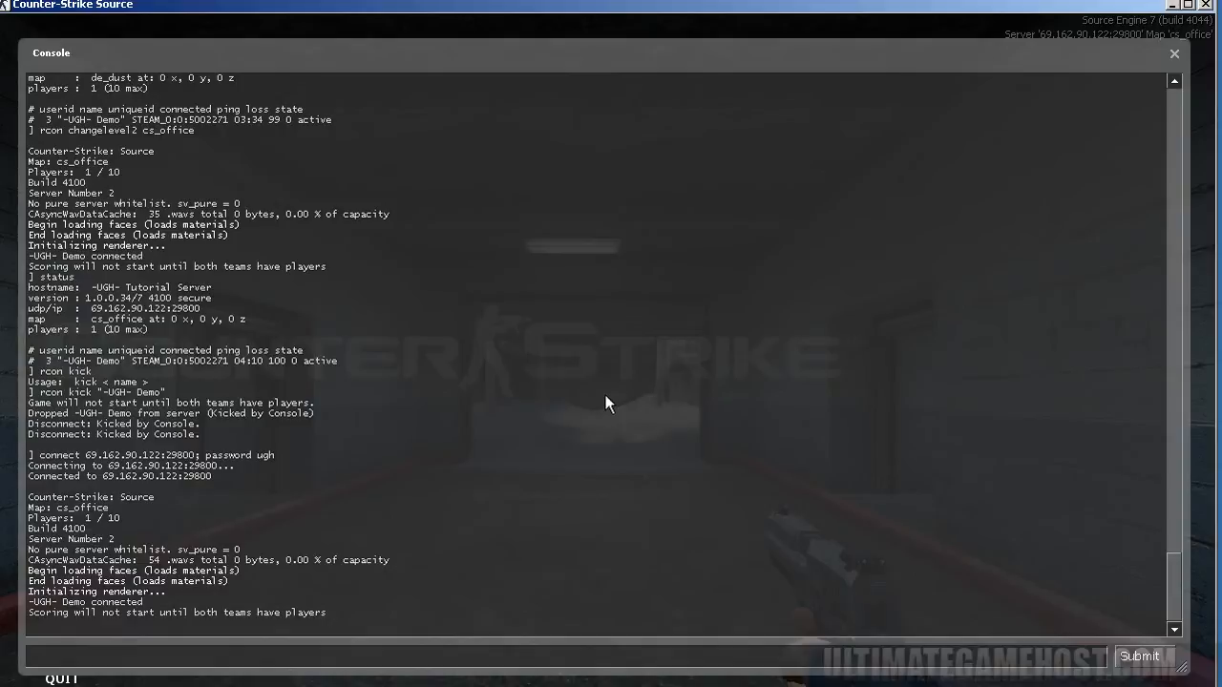
- Run rcon banid for its usage and select your own STEAM id in the status line
{"action": "type", "text": "rcon ba"}
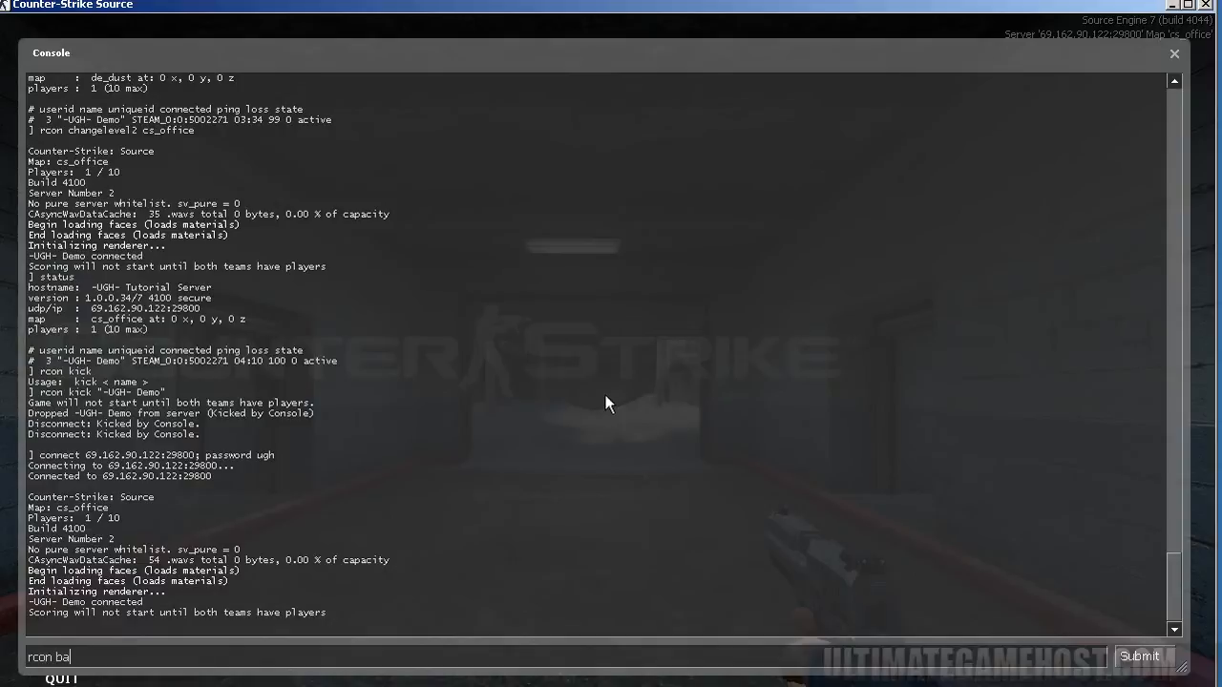
{"action": "key", "text": "Return"}
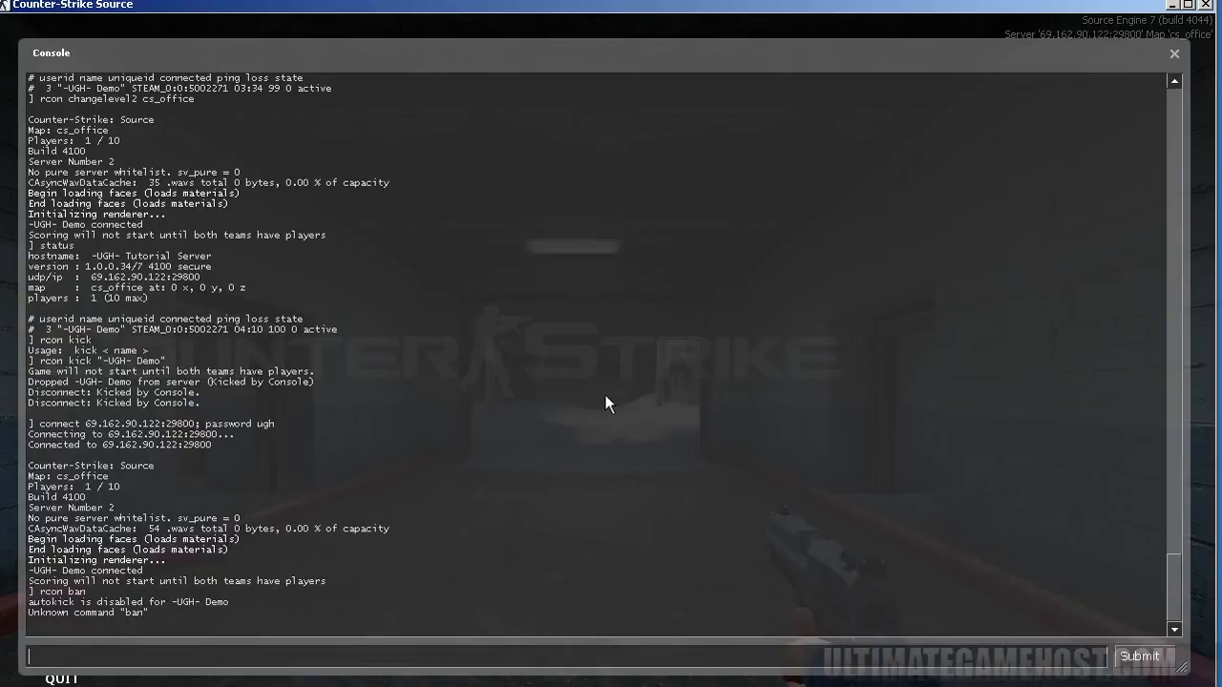
{"action": "type", "text": "rcon banid"}
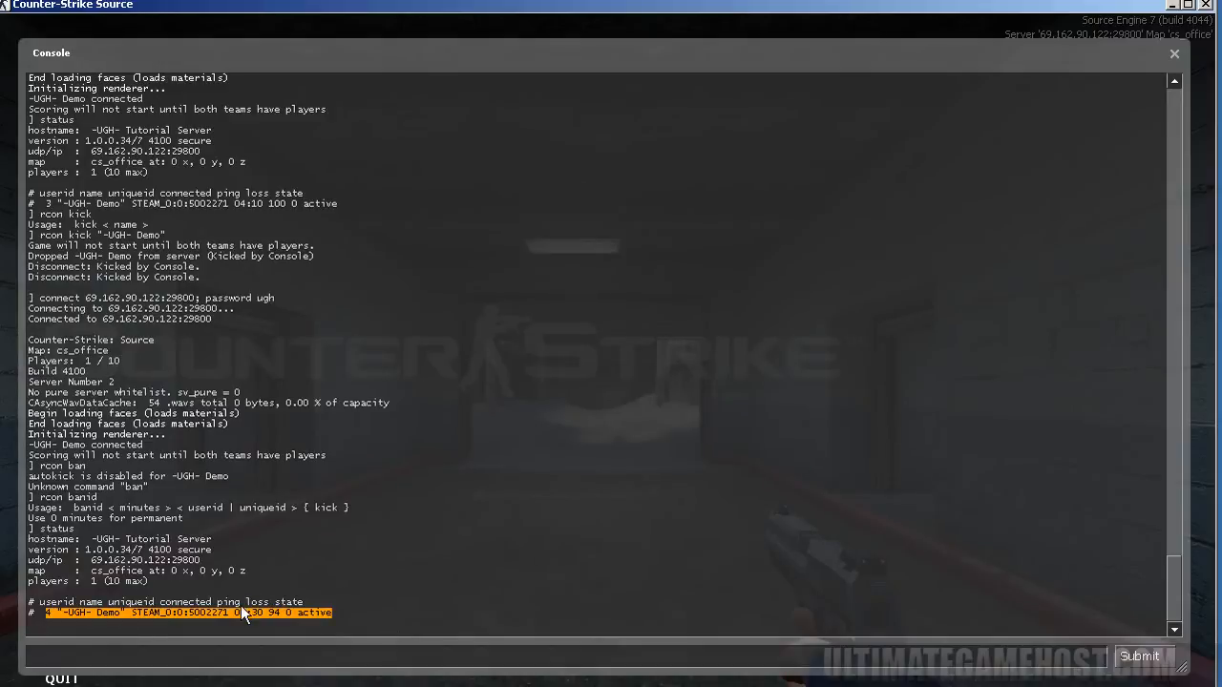
{"action": "left_click", "coordinate": [381, 656]}
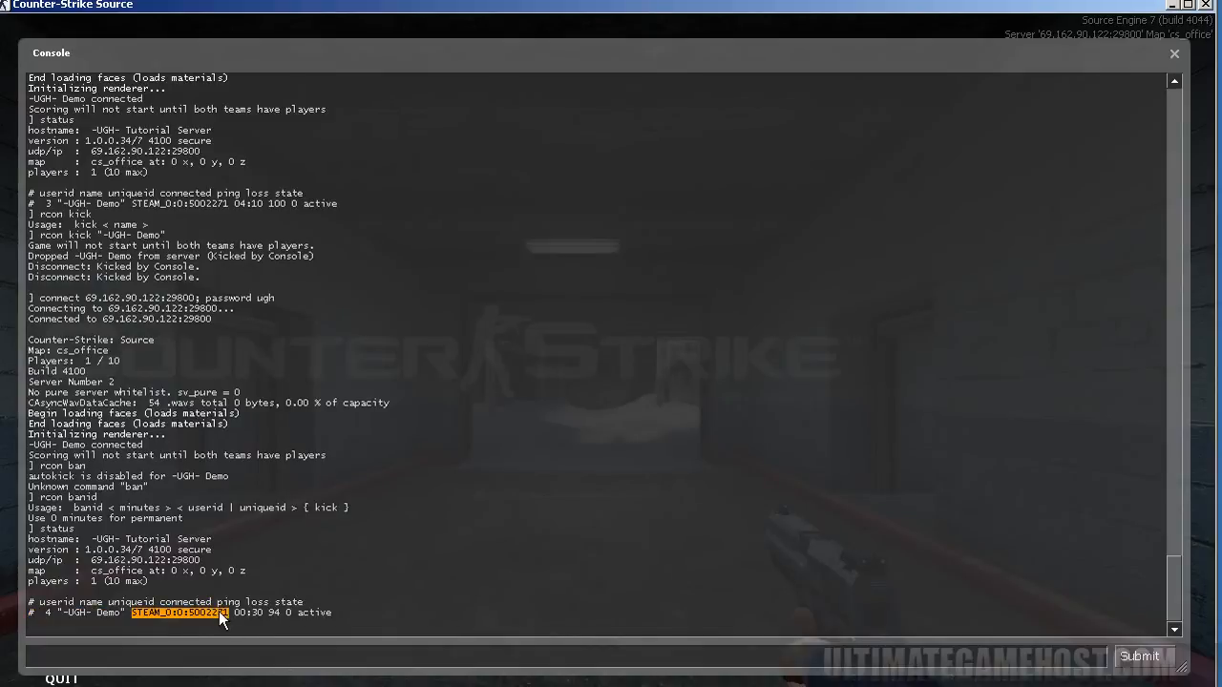
{"action": "mouse_move", "coordinate": [562, 525]}
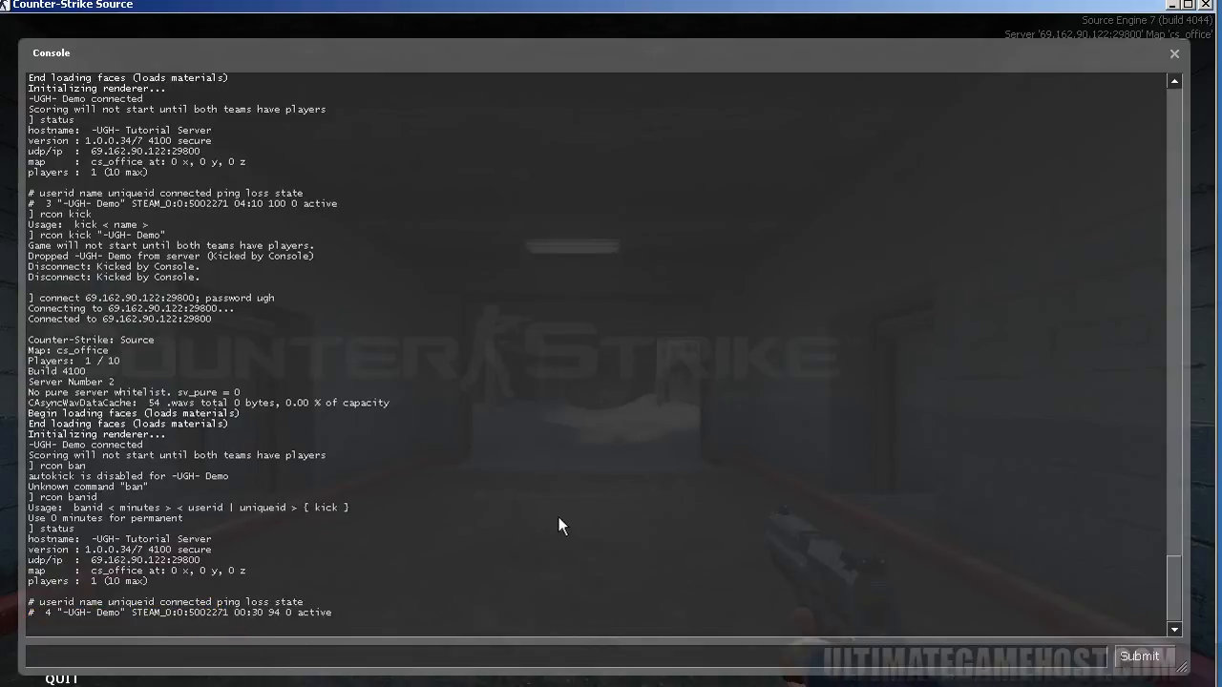
- Send rcon banid 5 with your STEAM id, ending on the kicked-and-banned notice
{"action": "type", "text": "rcon banid"}
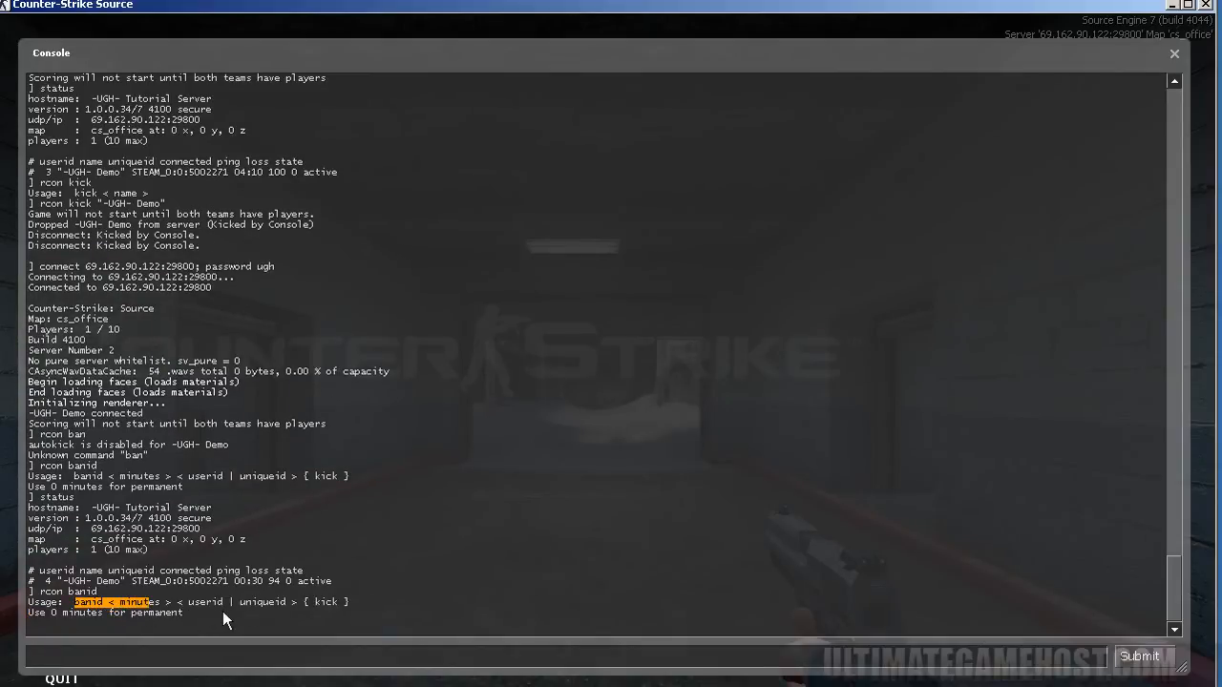
{"action": "mouse_move", "coordinate": [271, 611]}
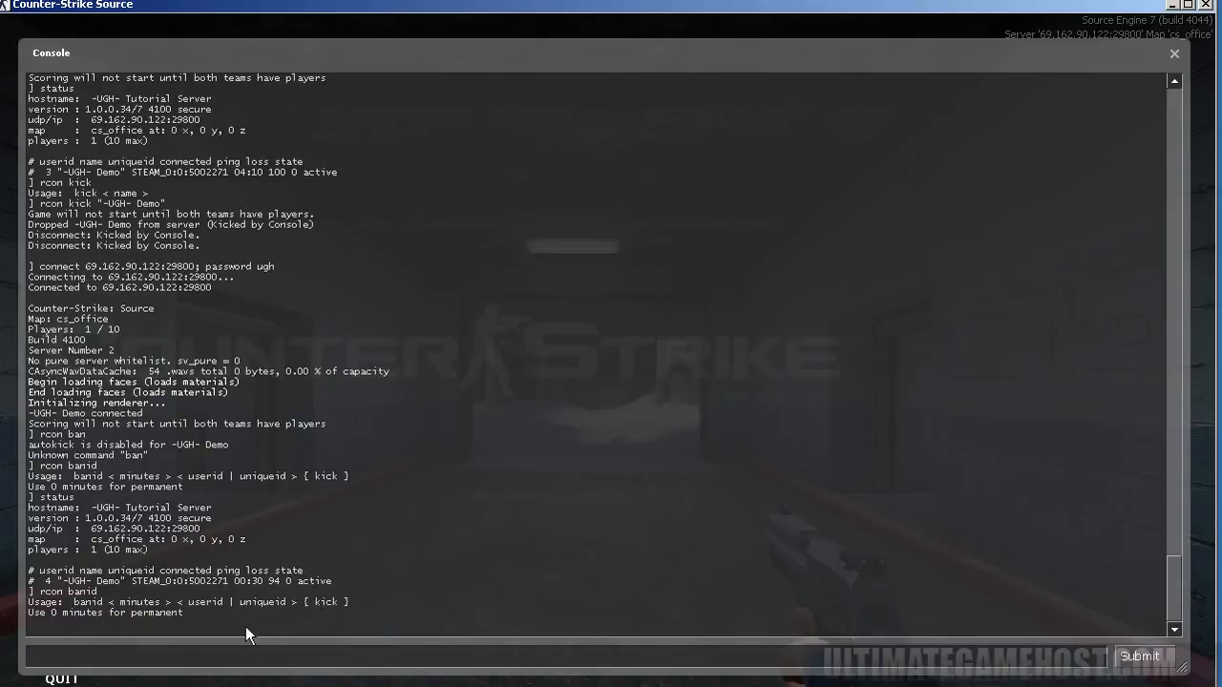
{"action": "type", "text": "rcon"}
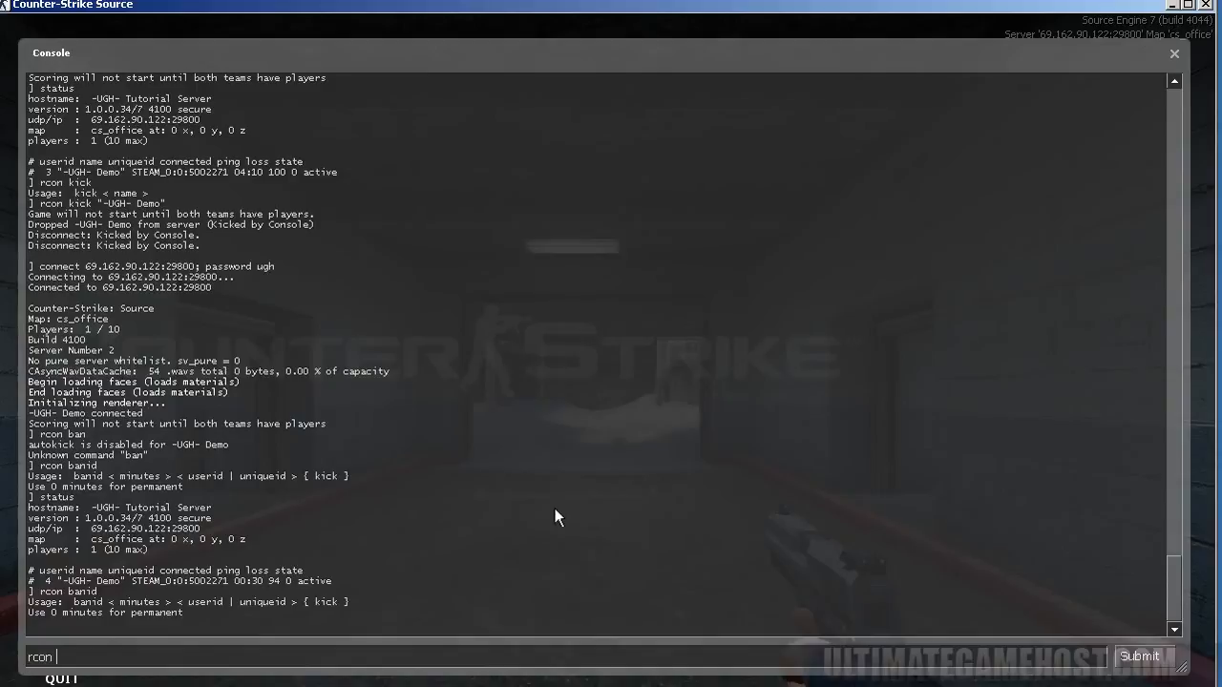
{"action": "type", "text": "banid 5 STEAM_0:0:5002271"}
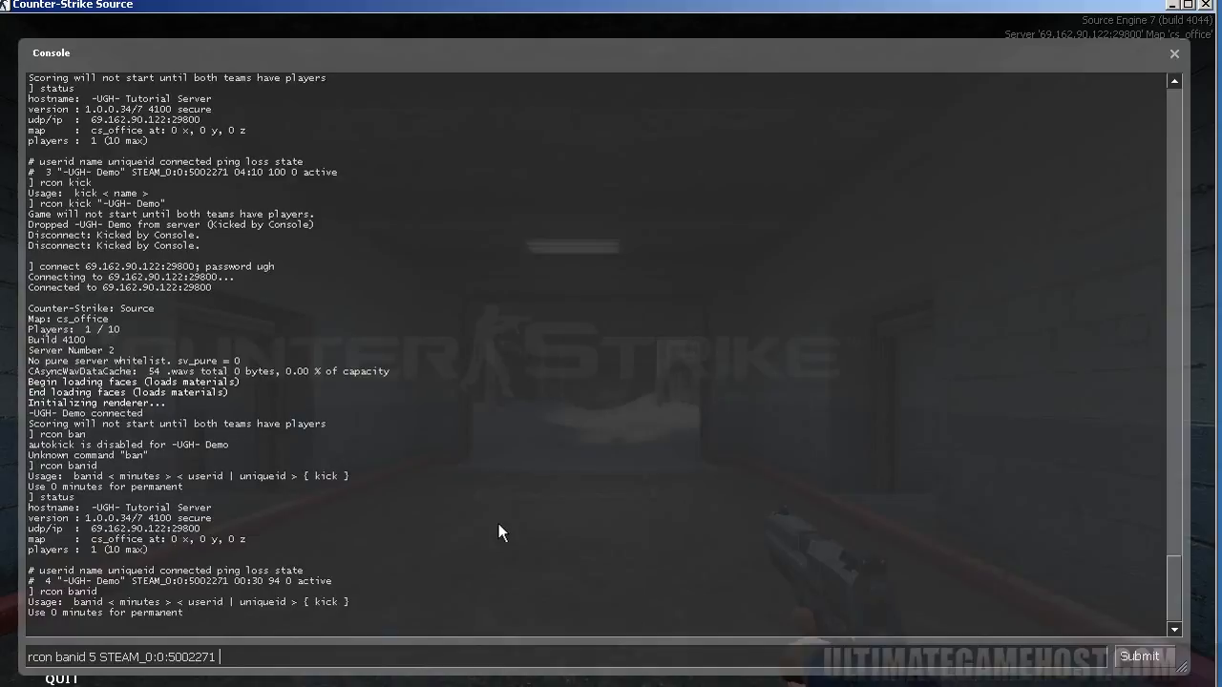
{"action": "left_click", "coordinate": [1138, 657]}
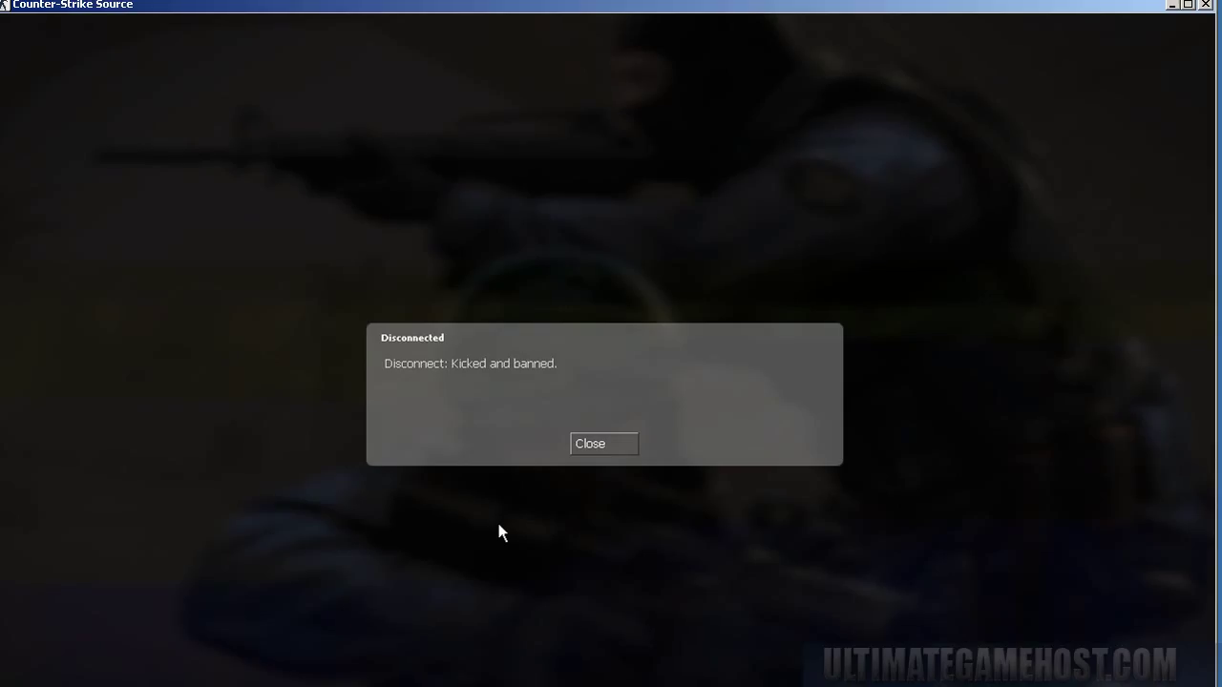